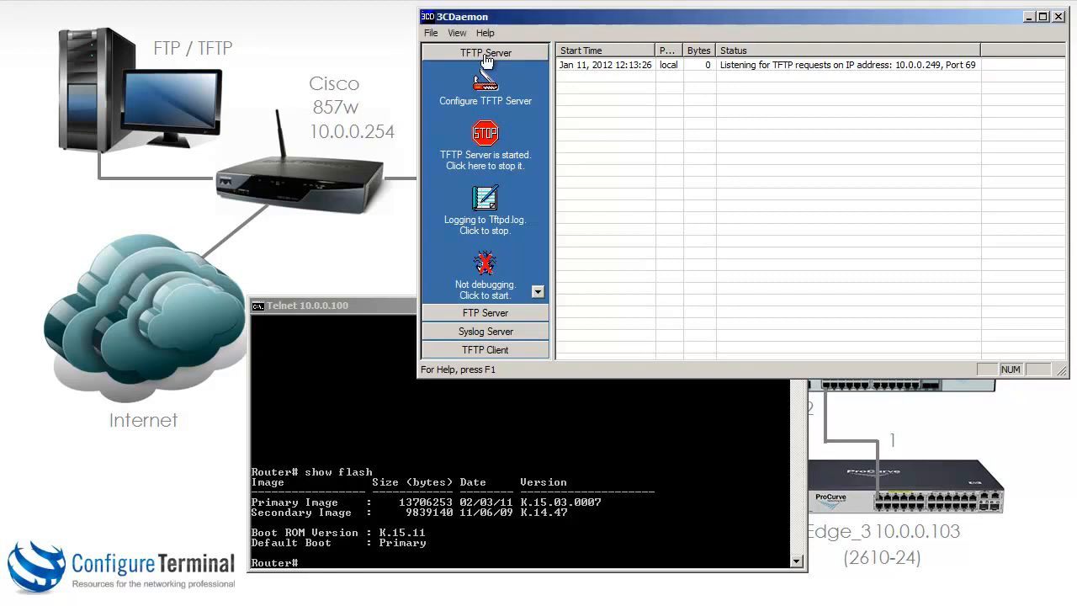
mouse_move(509, 93)
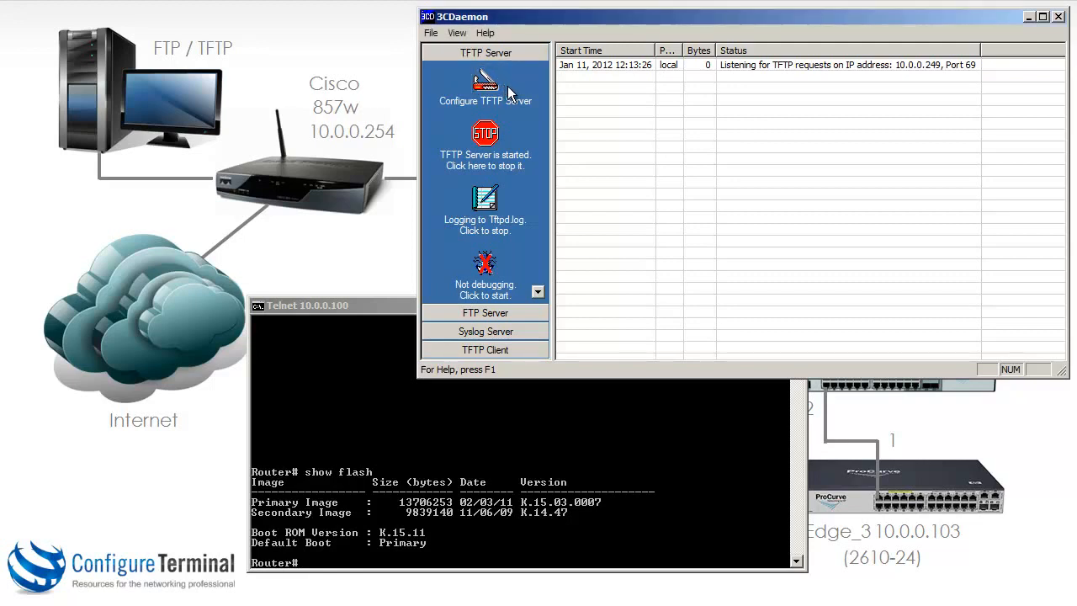
- Look over the 3CDaemon FTP and TFTP server status panes
click(485, 71)
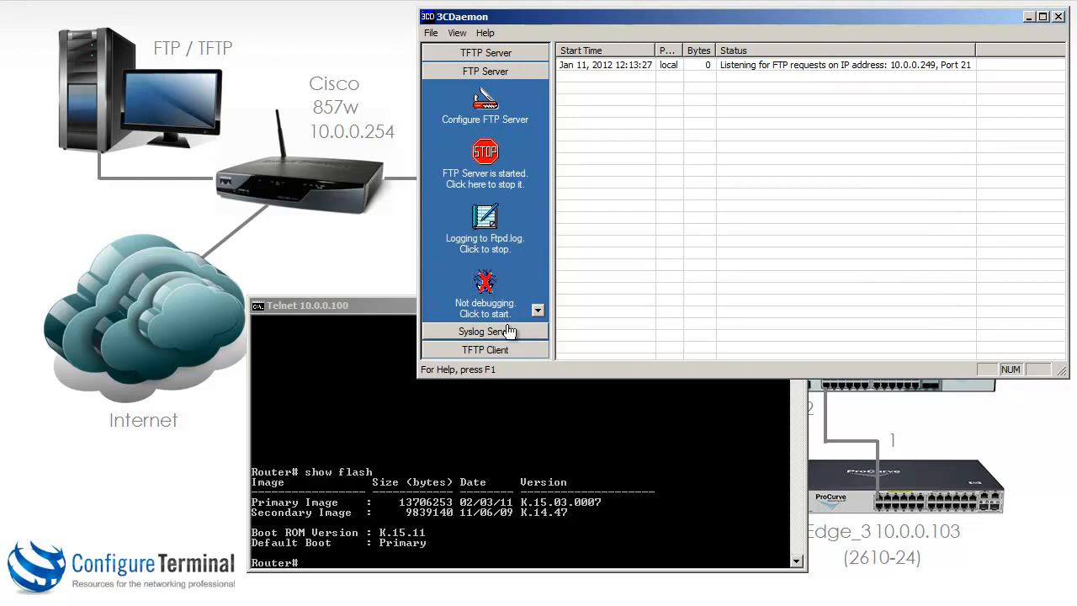
click(485, 108)
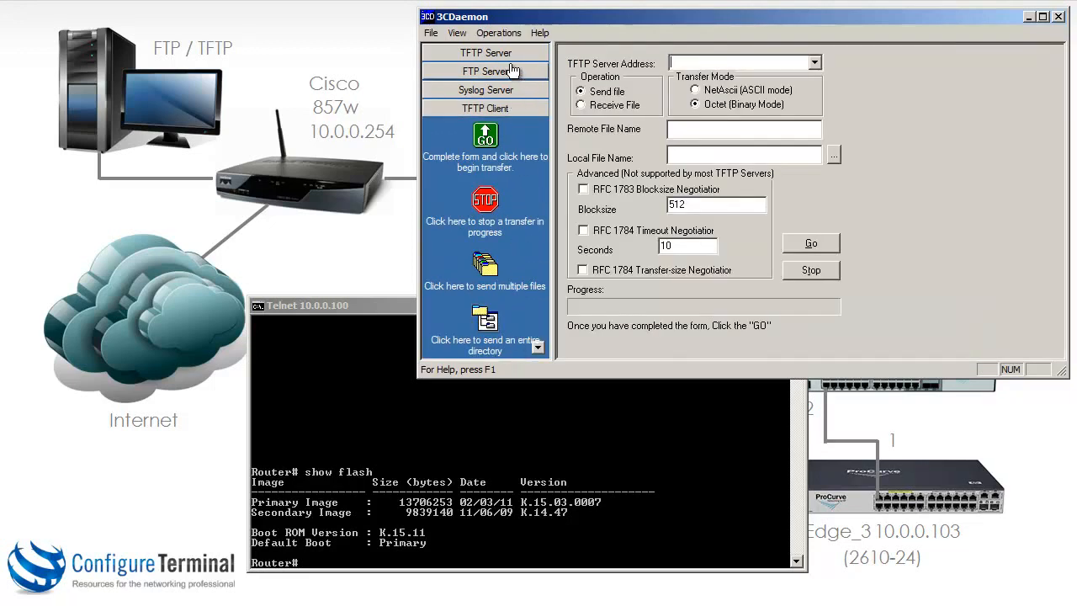
click(484, 52)
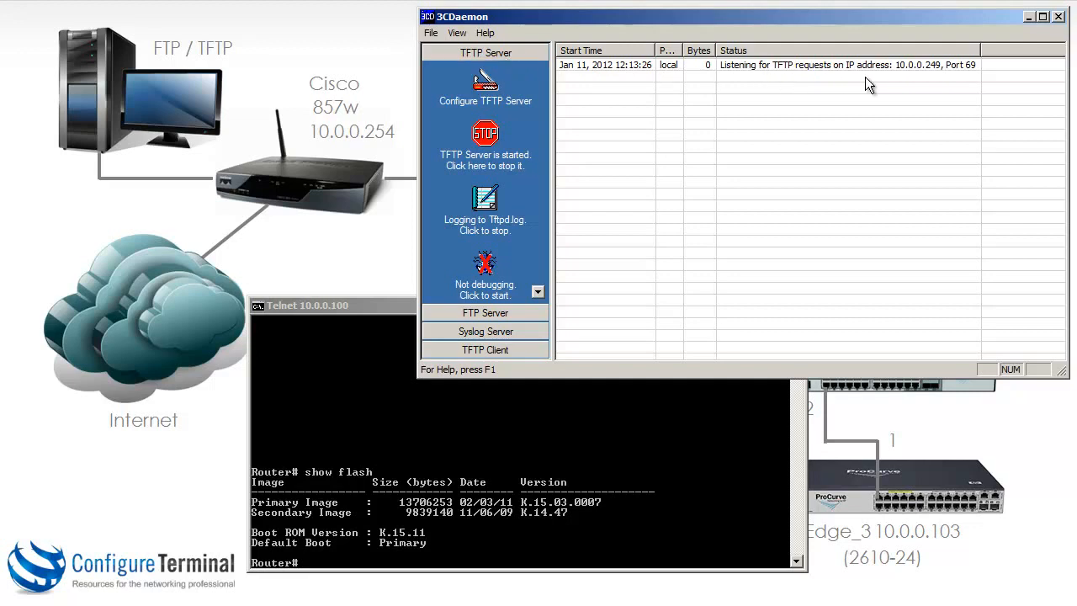
mouse_move(880, 84)
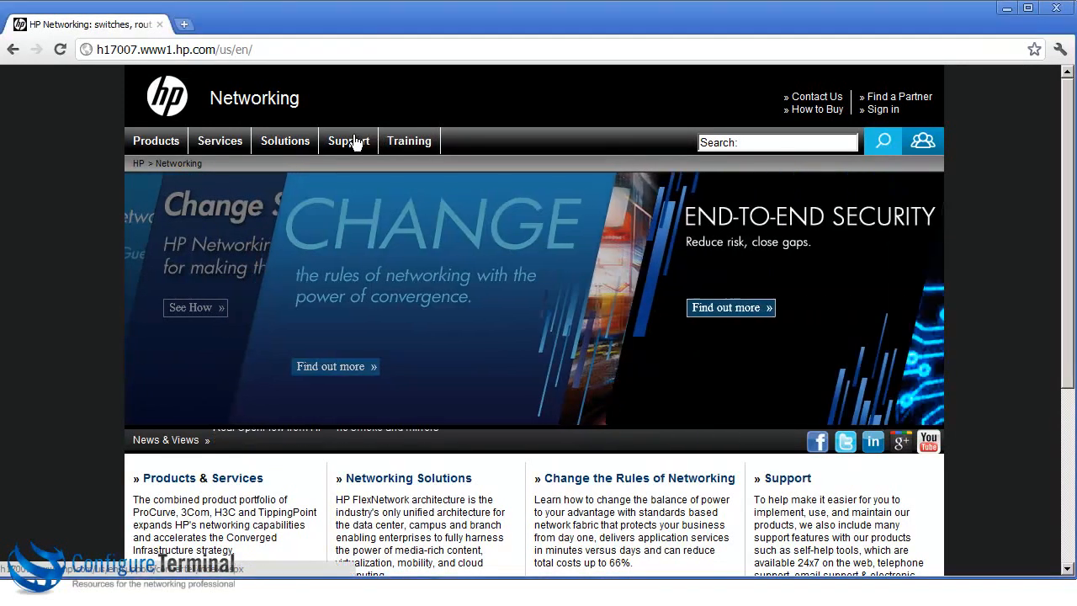
- Search support for J8697A and select the HP E5406 zl Switch Chassis result
click(348, 141)
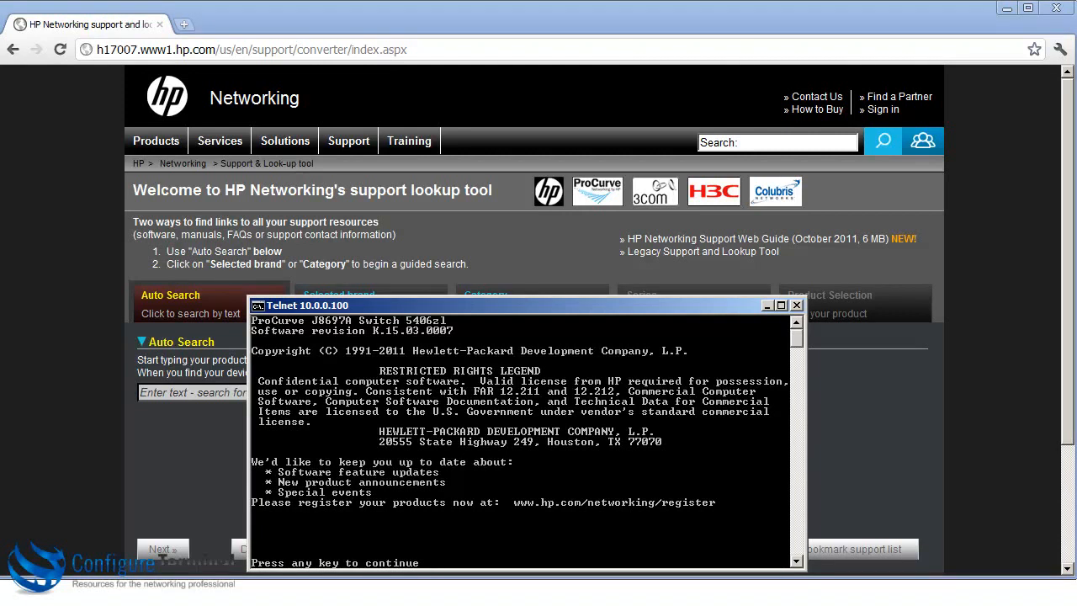
mouse_move(468, 387)
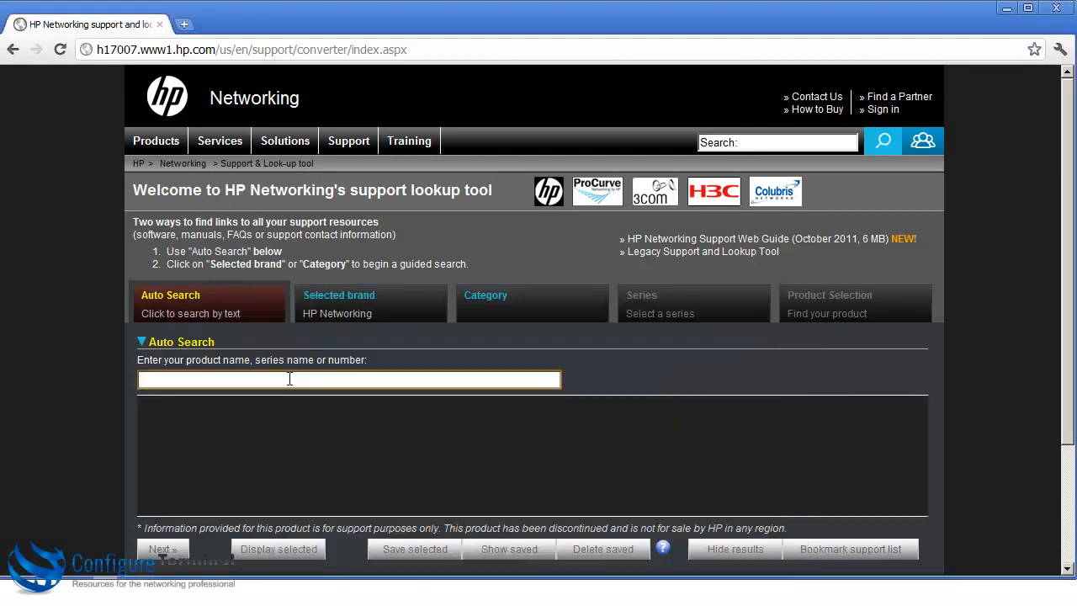
text(J8697A)
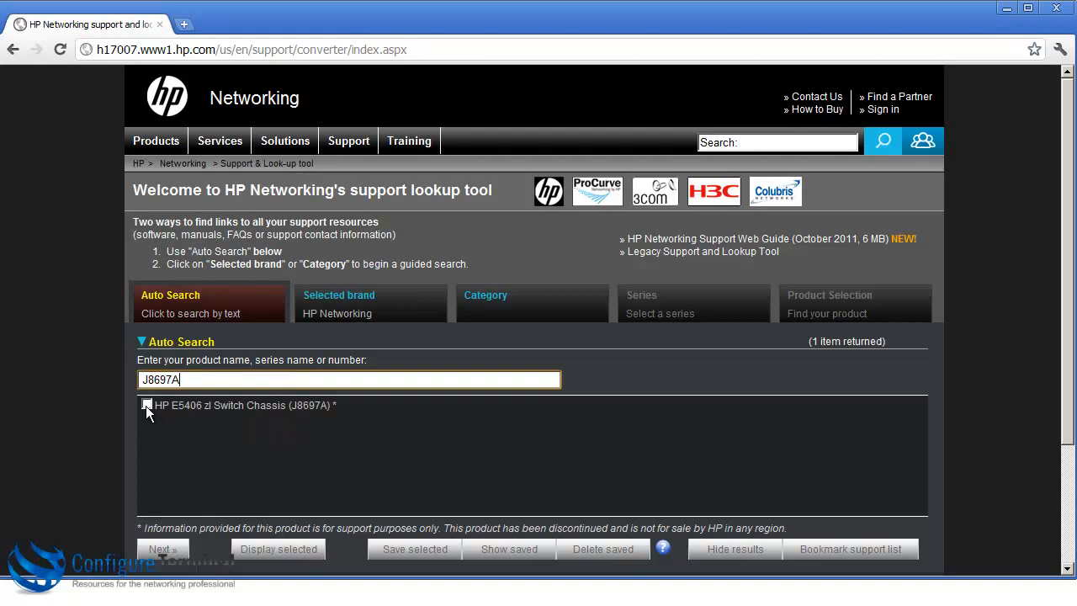
click(148, 404)
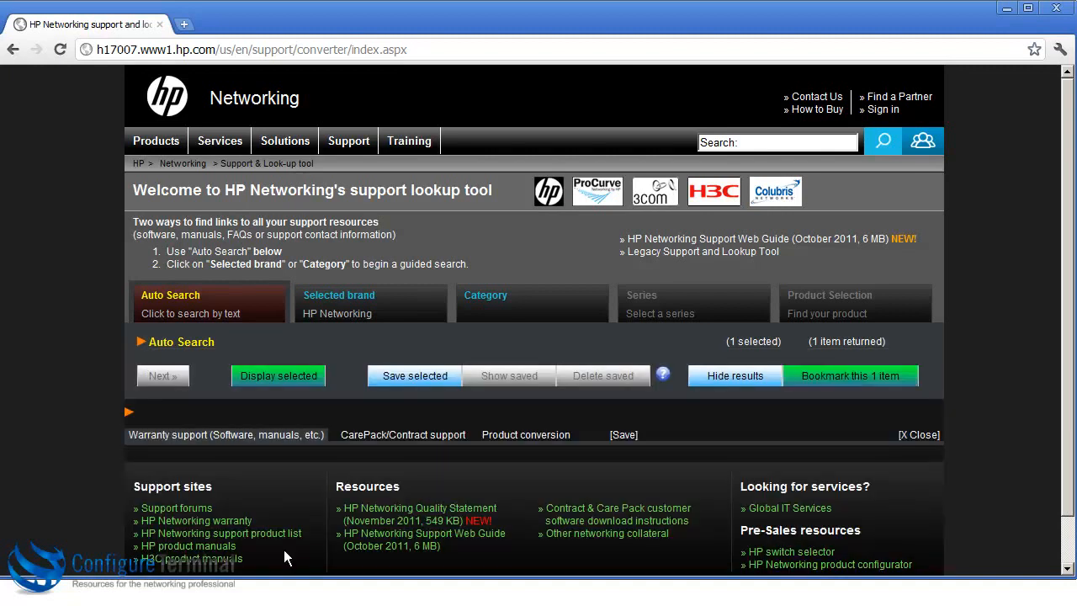
- From the switch's support details, go to software downloads and choose the K.15.06.0008 update
click(280, 375)
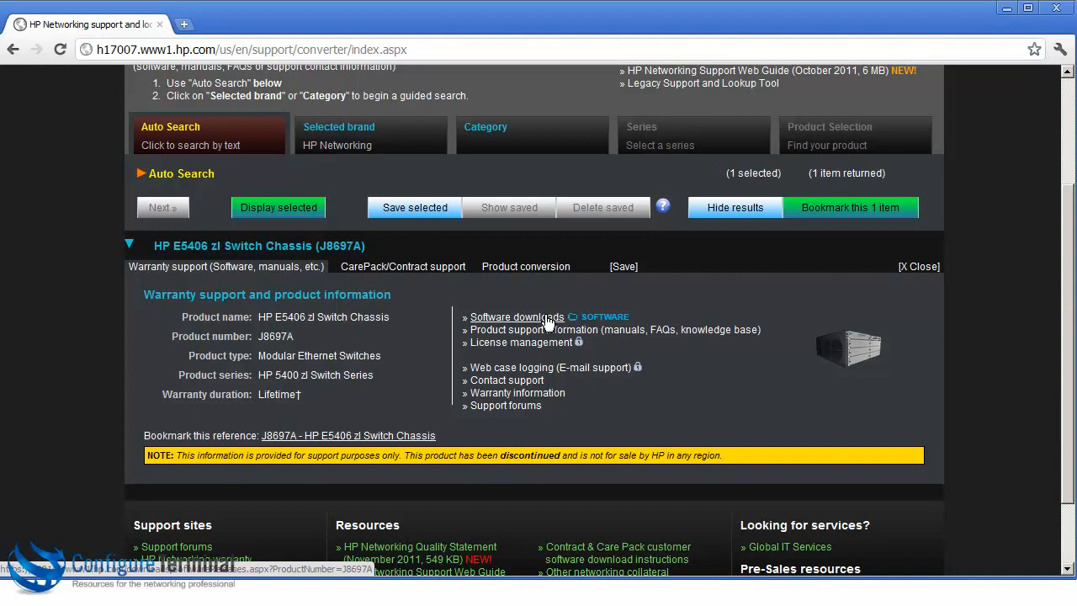
click(517, 317)
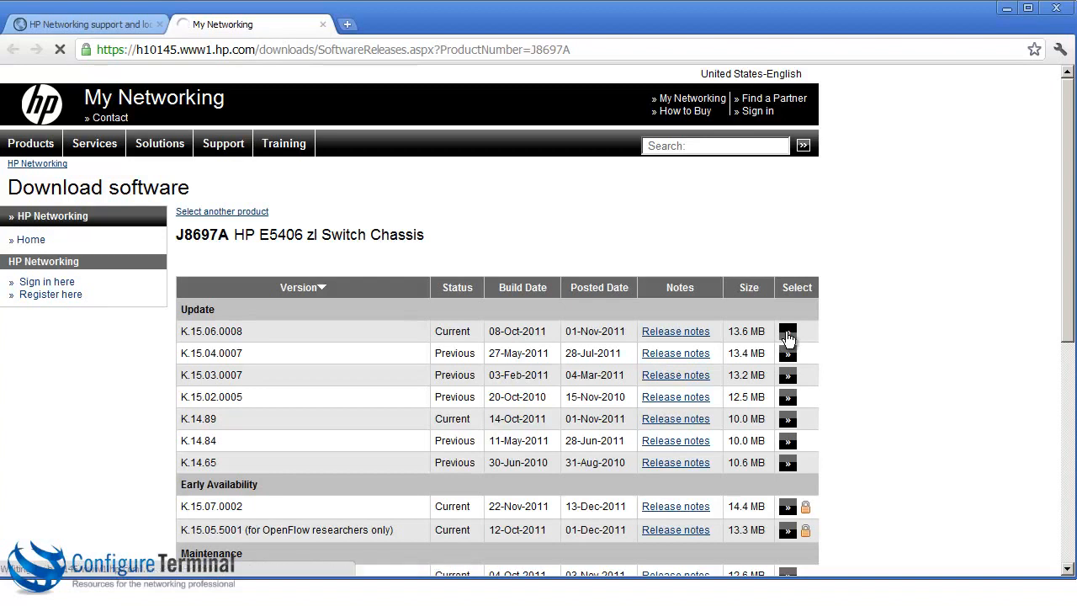
click(787, 330)
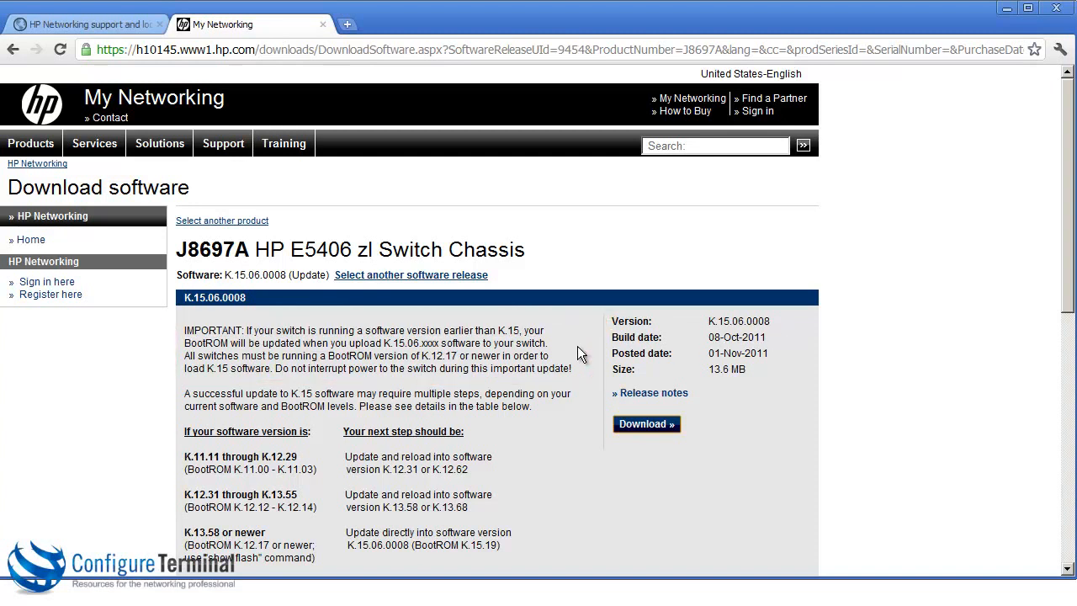
mouse_move(588, 372)
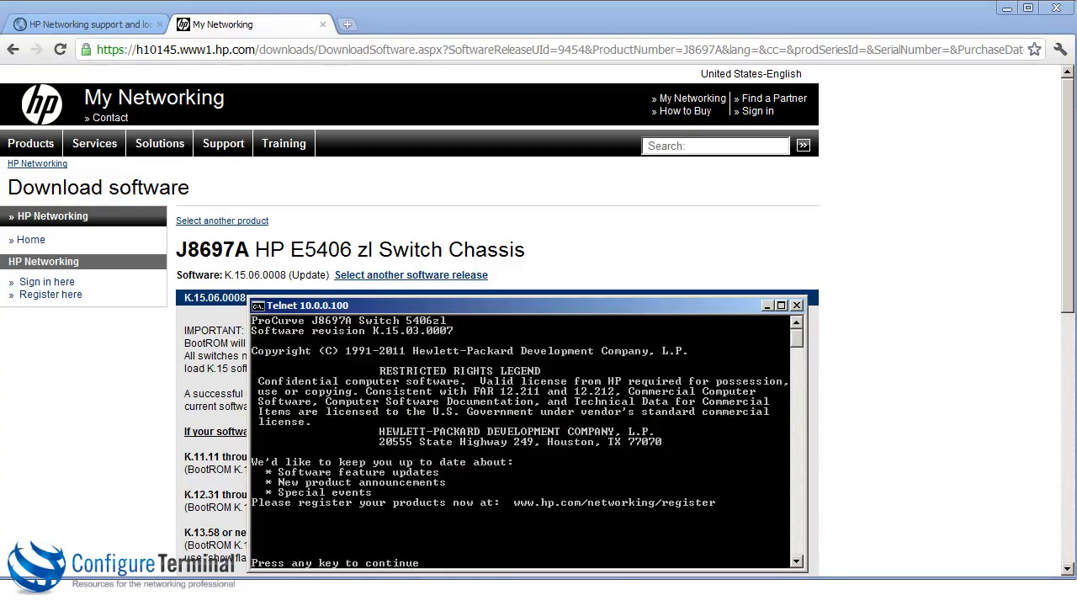
key(enter)
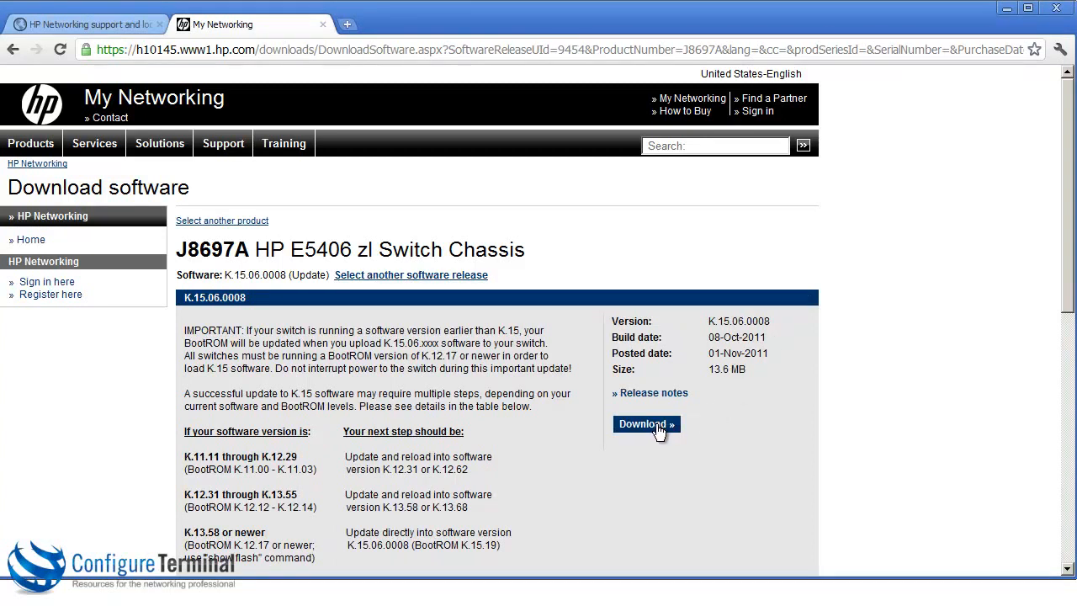
- Accept the license terms and download the K.15.06.0008 zip into C:\temp\tftp
click(646, 424)
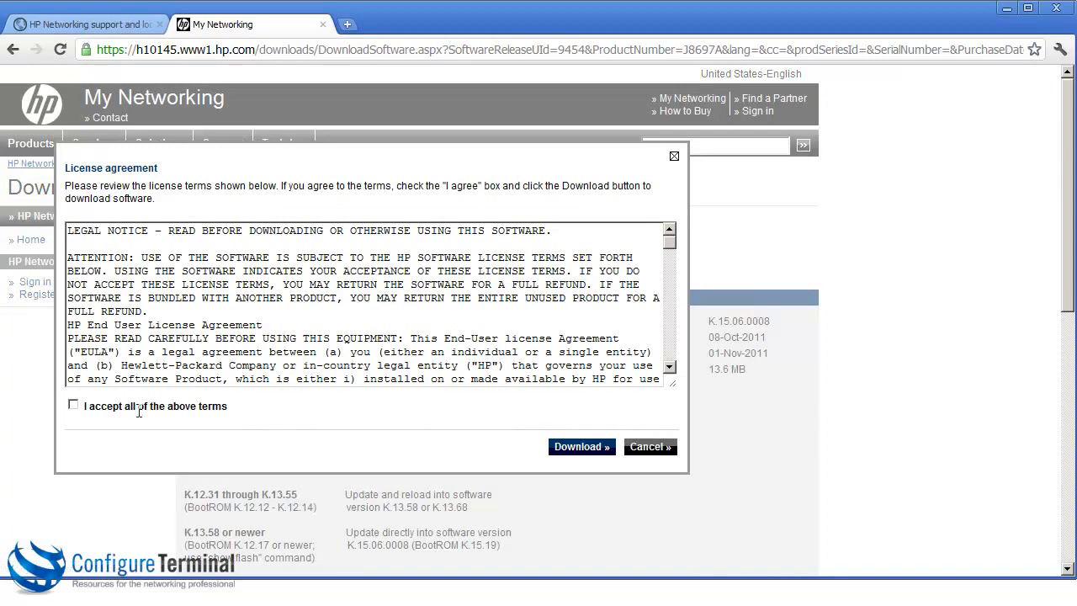
click(74, 406)
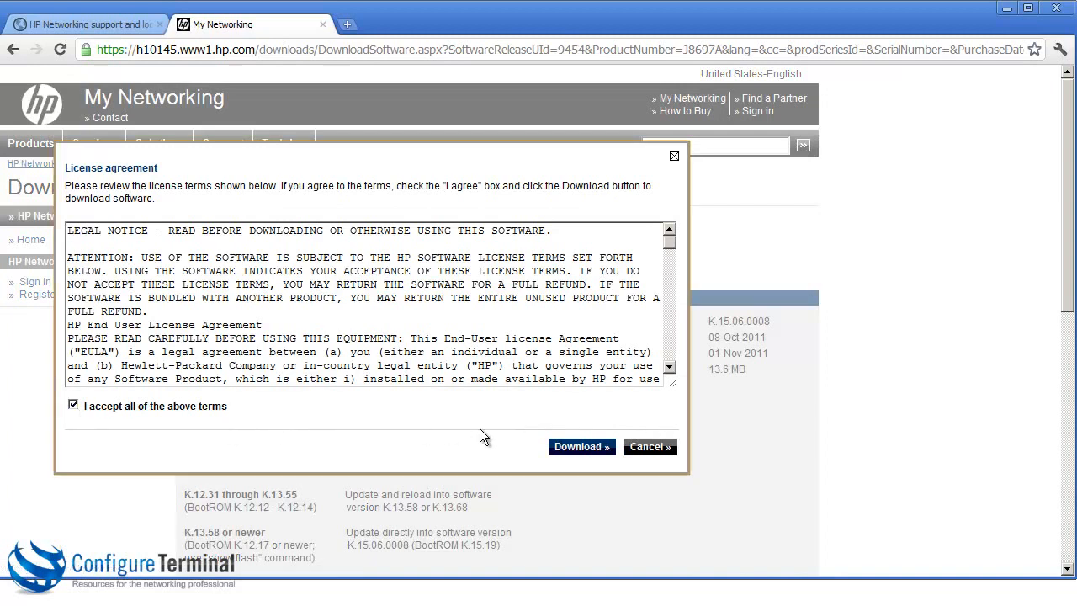
click(582, 448)
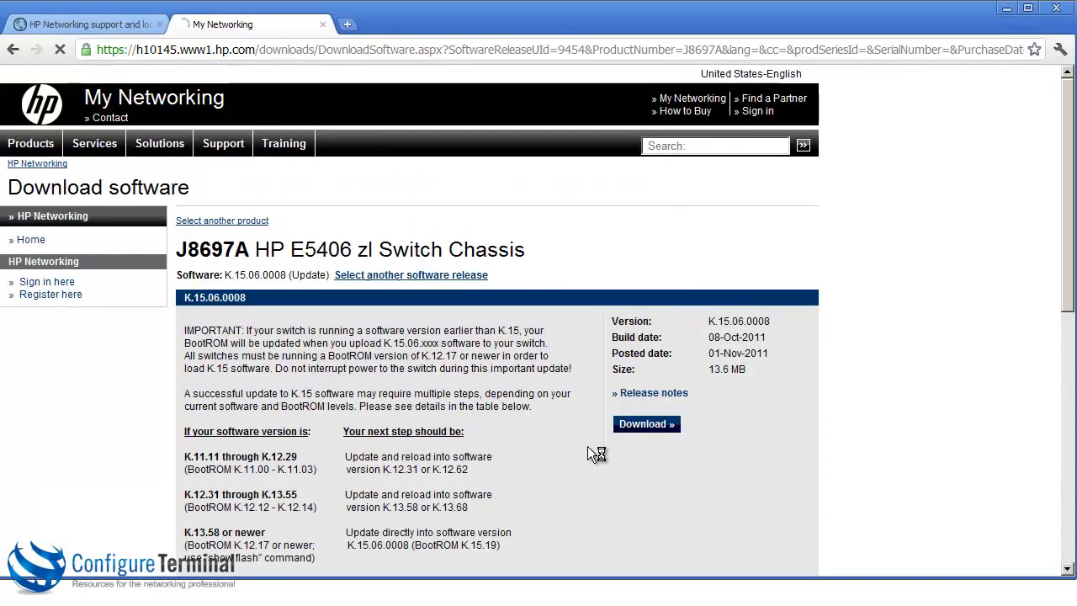
click(646, 425)
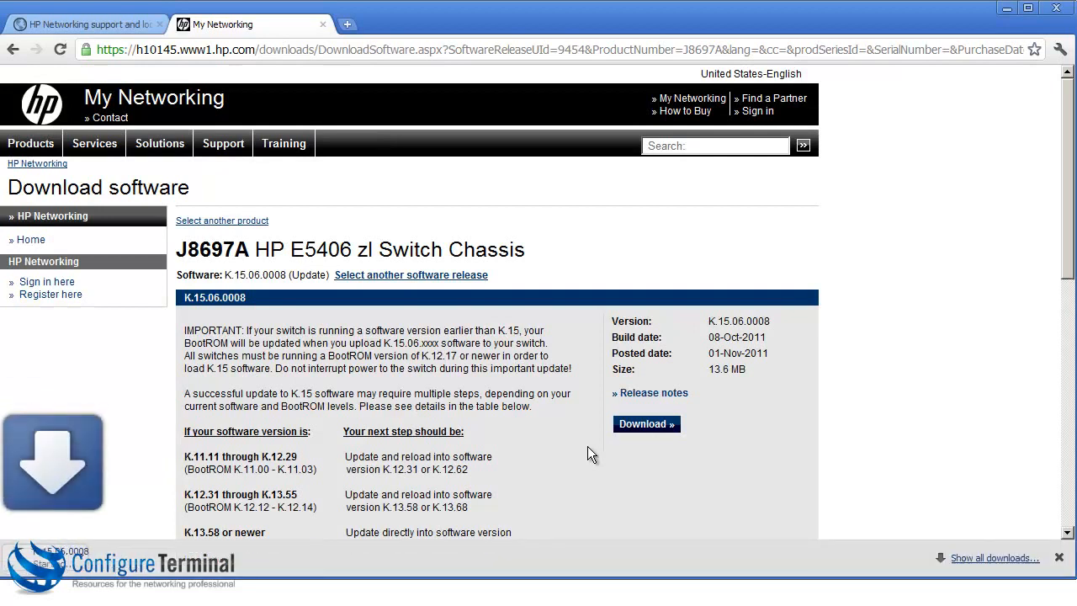
click(647, 425)
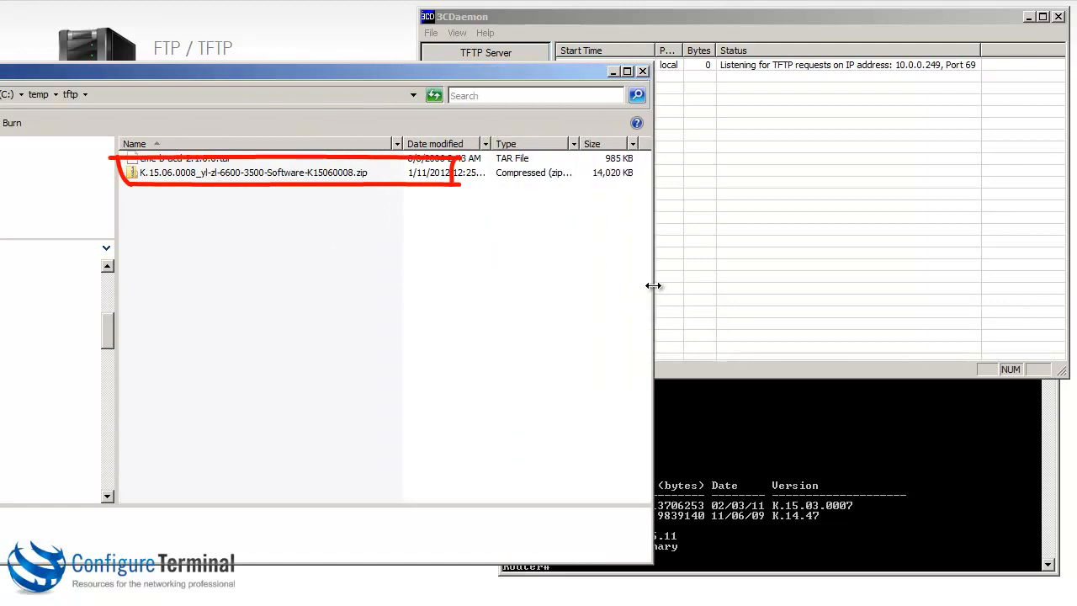
- Extract the zip here, yielding K_15_06_0008.swi, a ReadMe and the release notes PDF
right_click(252, 172)
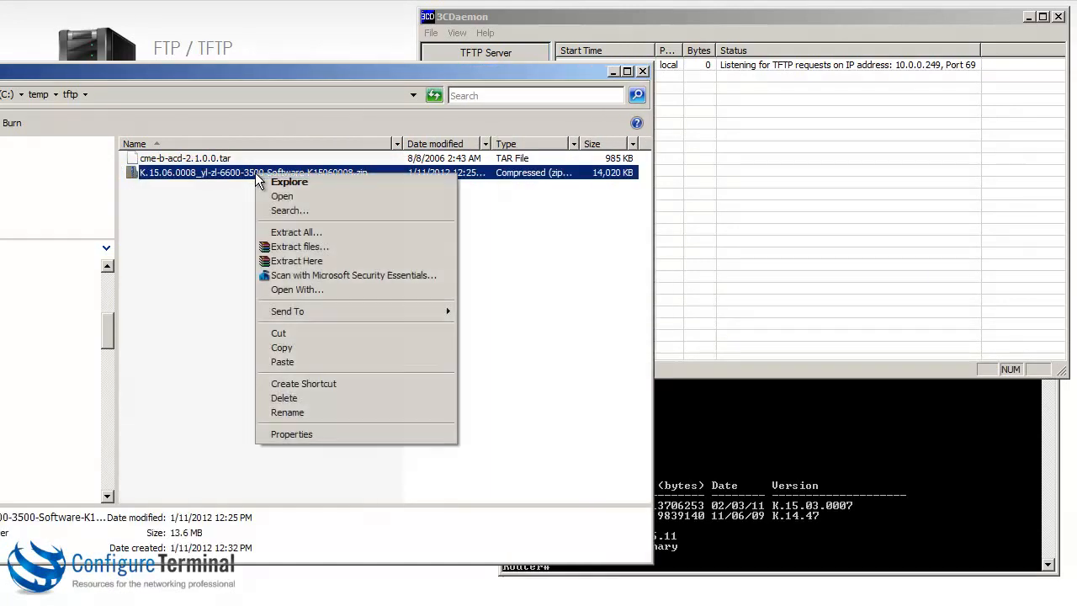
mouse_move(296, 261)
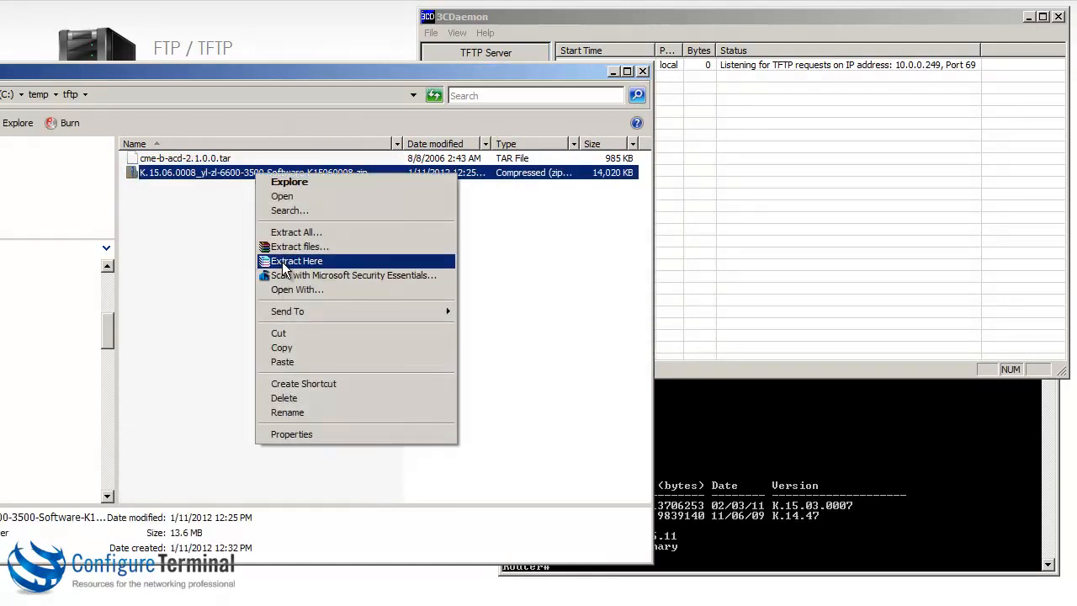
click(296, 261)
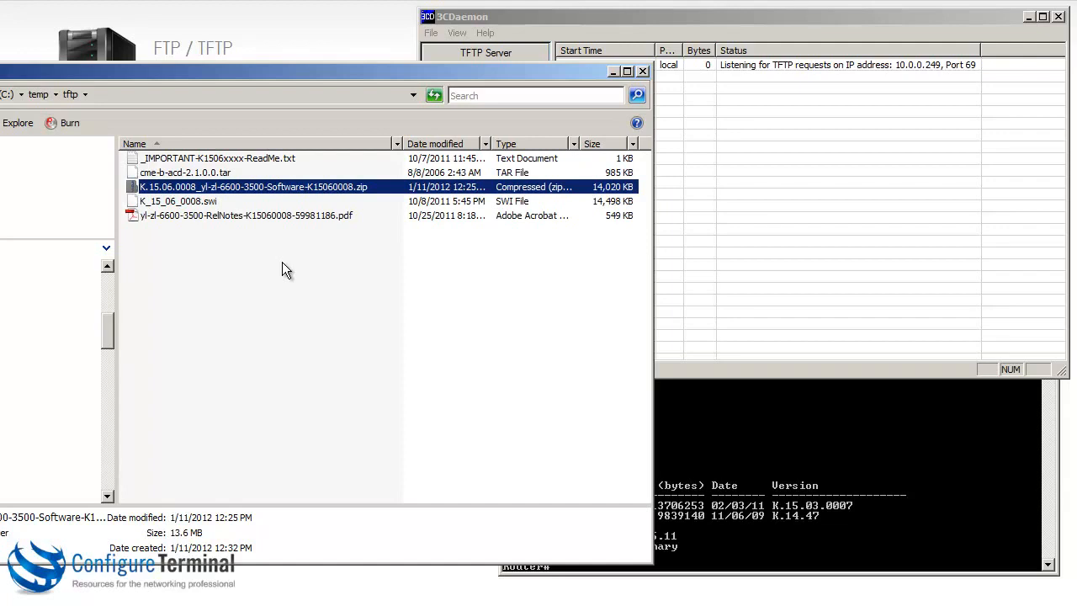
click(178, 202)
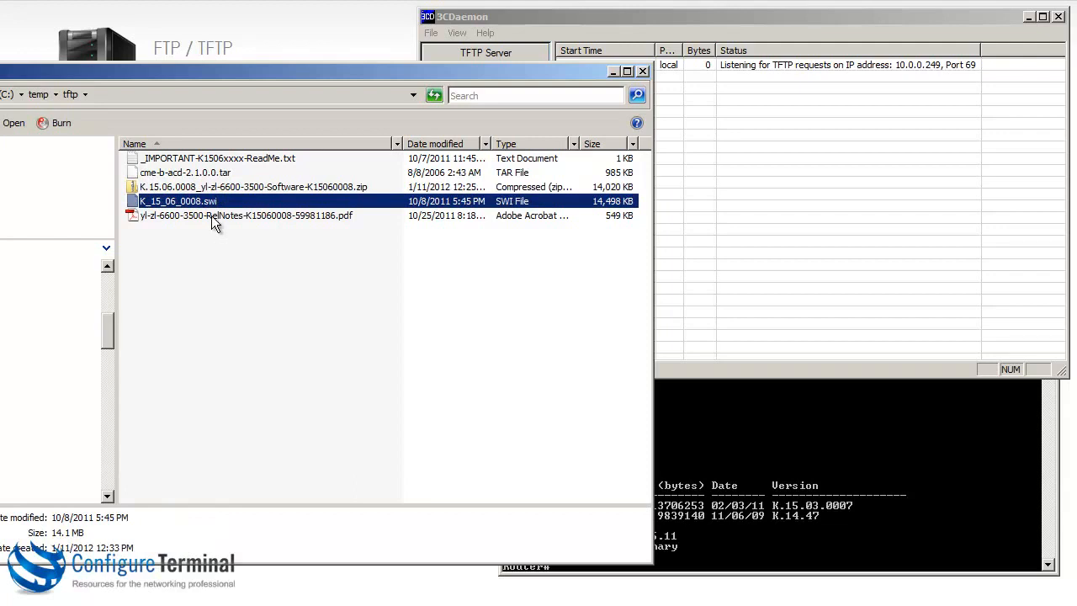
mouse_move(216, 221)
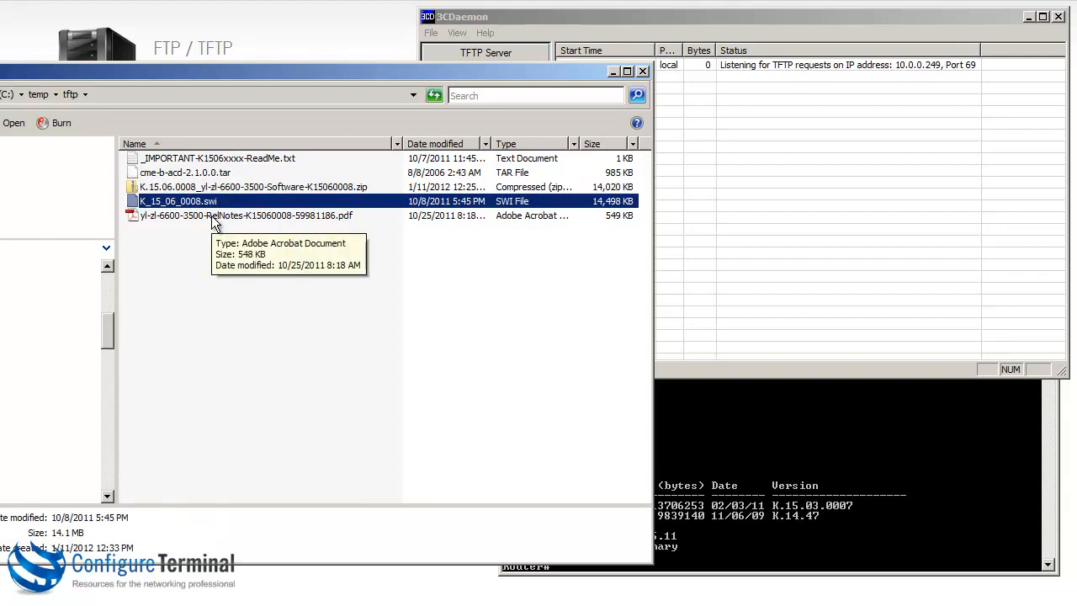
click(246, 215)
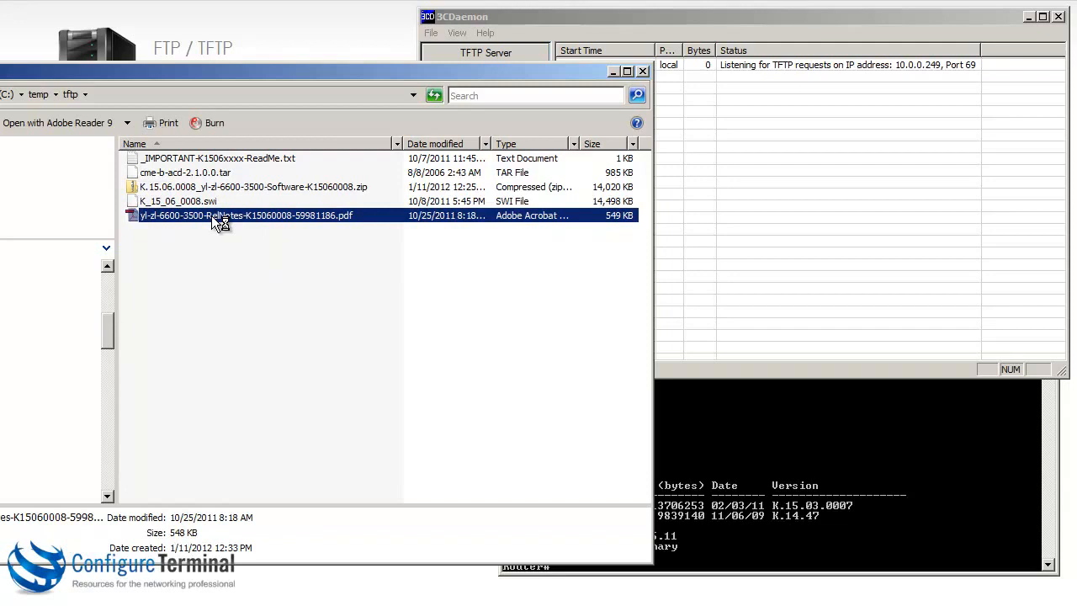
mouse_move(283, 239)
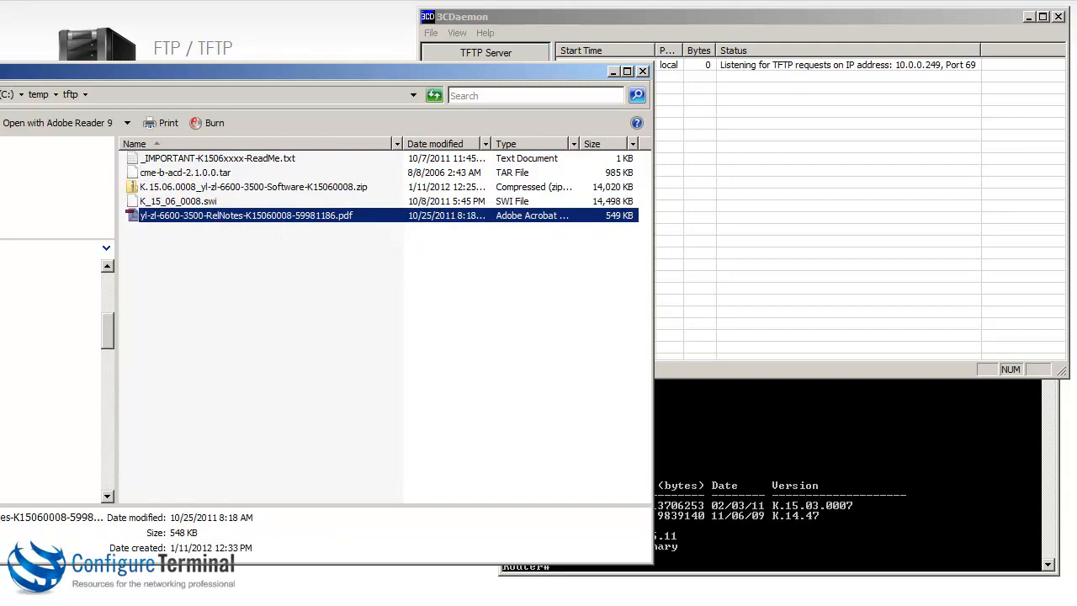
- Read through the first pages of the K.15.06.0008 release notes PDF
double_click(246, 215)
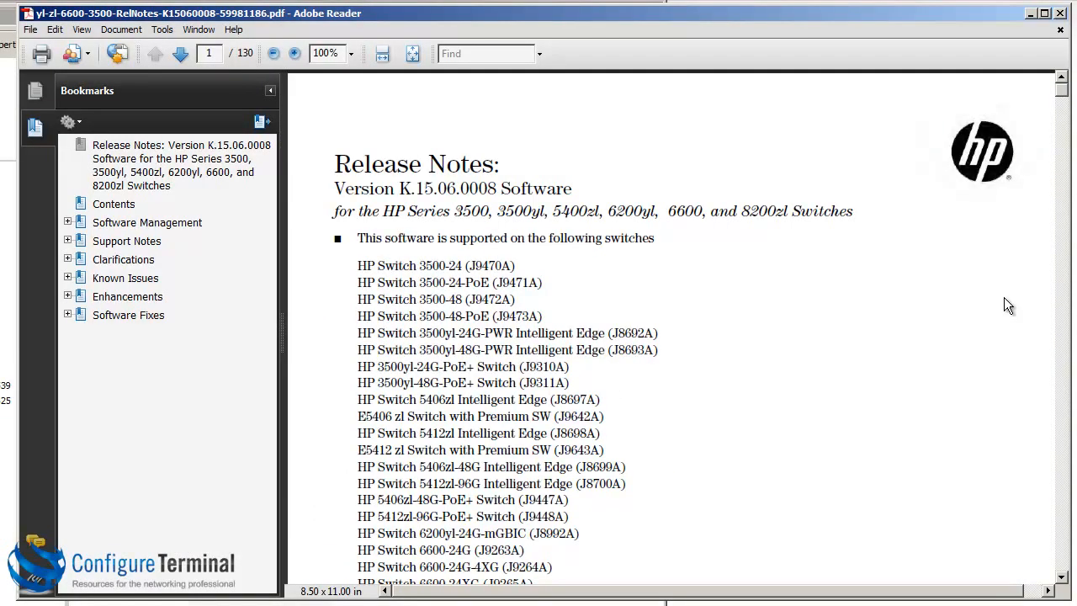
scroll(down, 3)
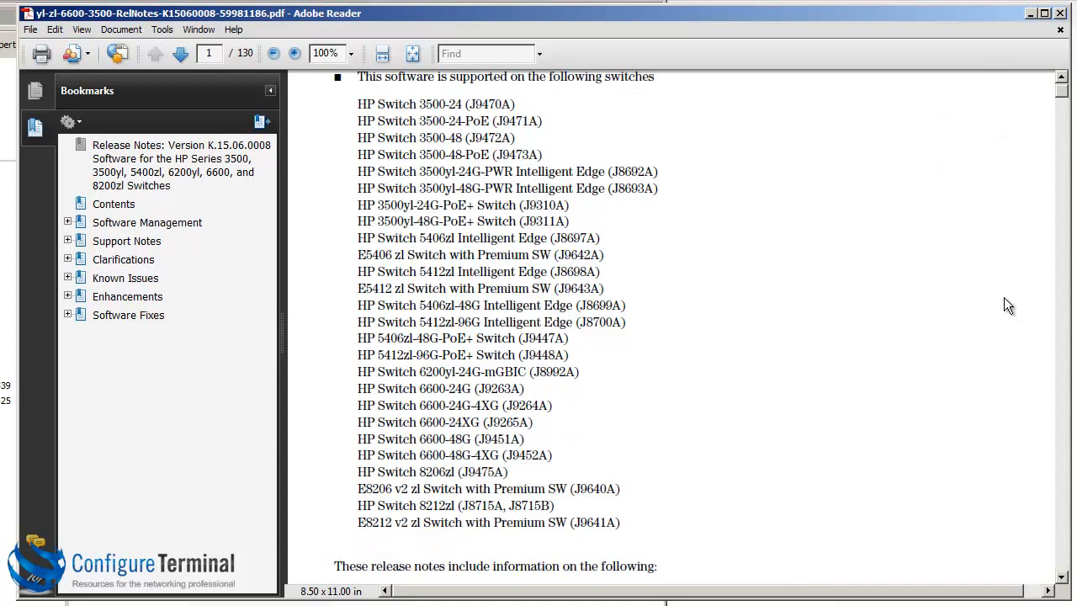
scroll(down, 3)
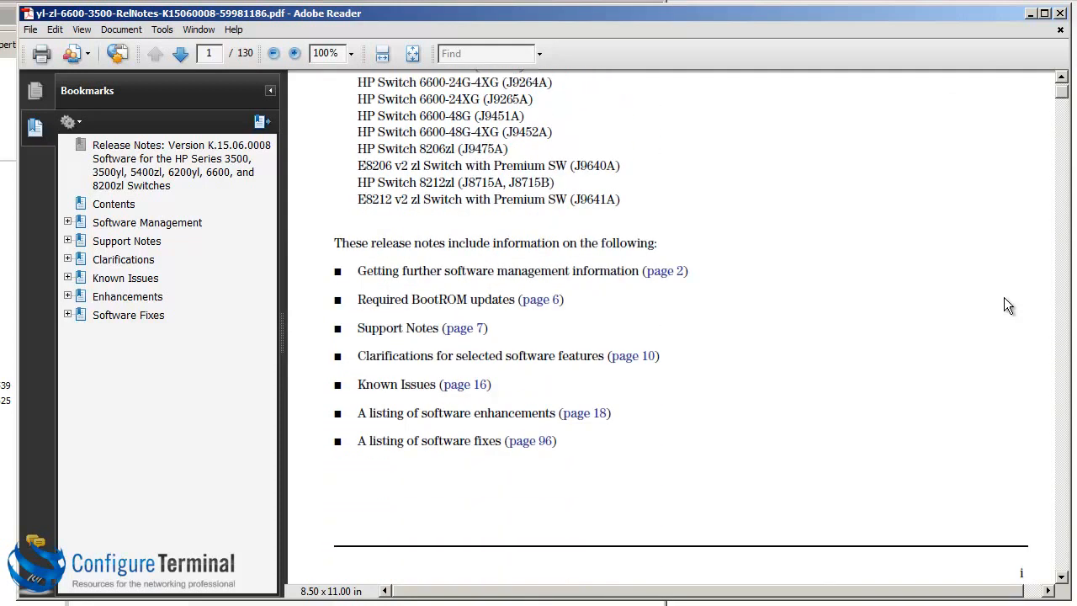
mouse_move(650, 306)
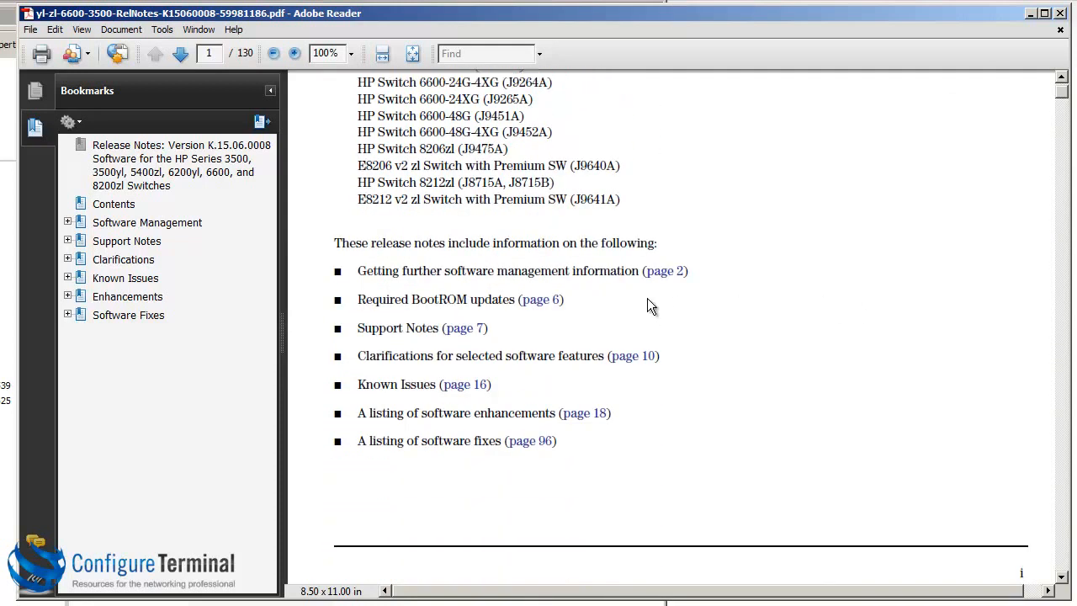
mouse_move(663, 438)
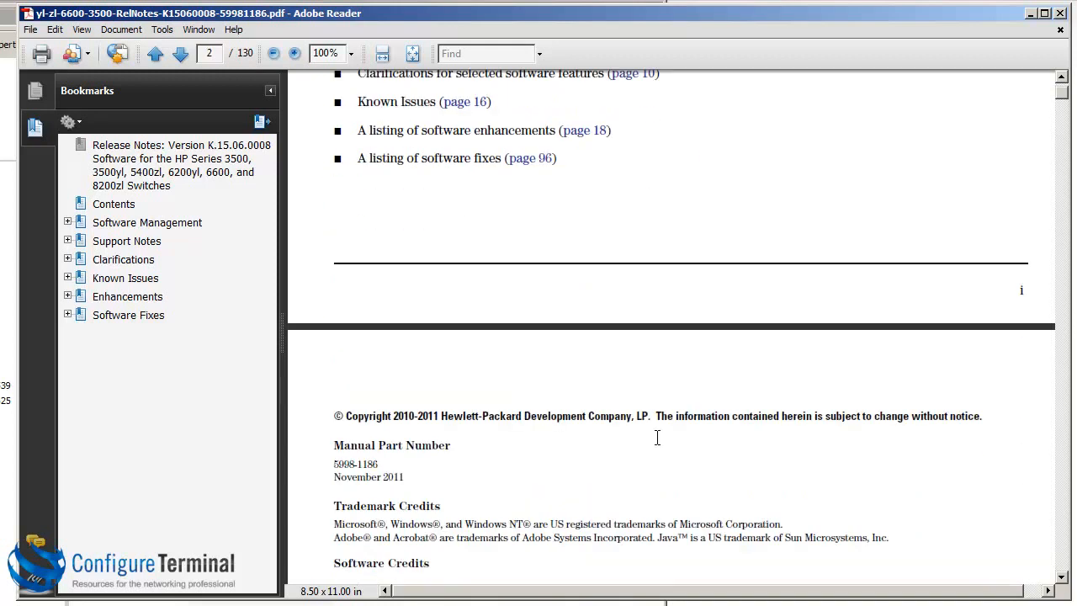
mouse_move(609, 360)
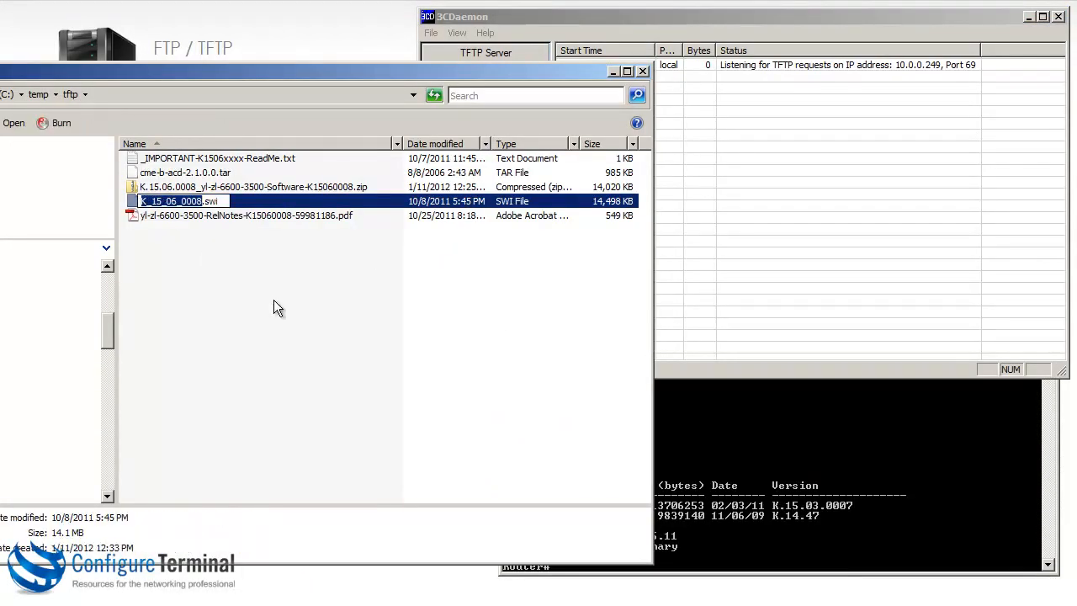
mouse_move(749, 303)
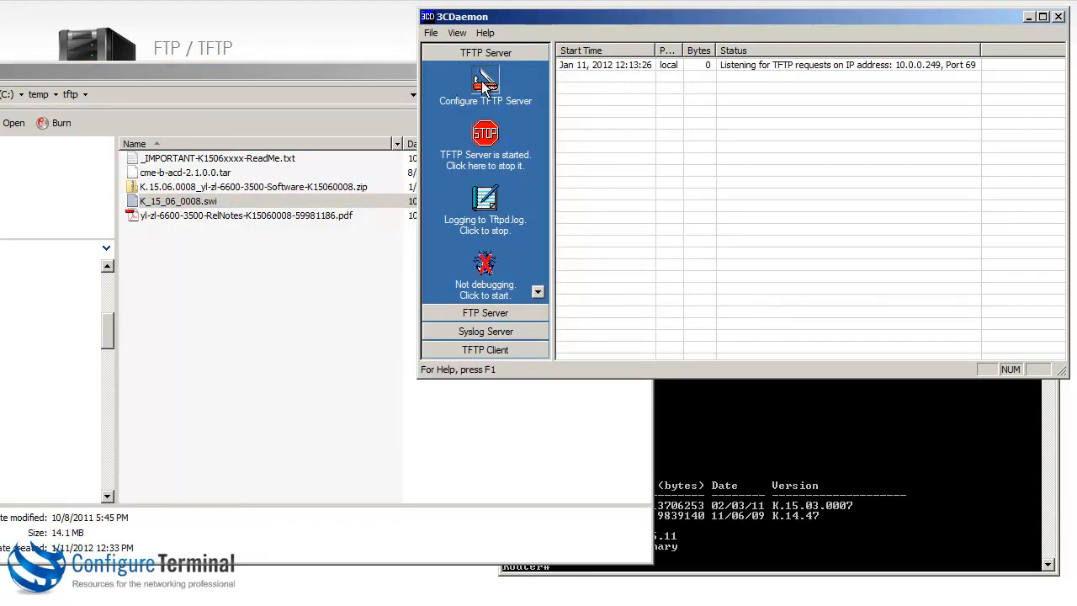
- Set the 3CDaemon TFTP upload/download directory to C:\temp\tftp\ and save
click(485, 81)
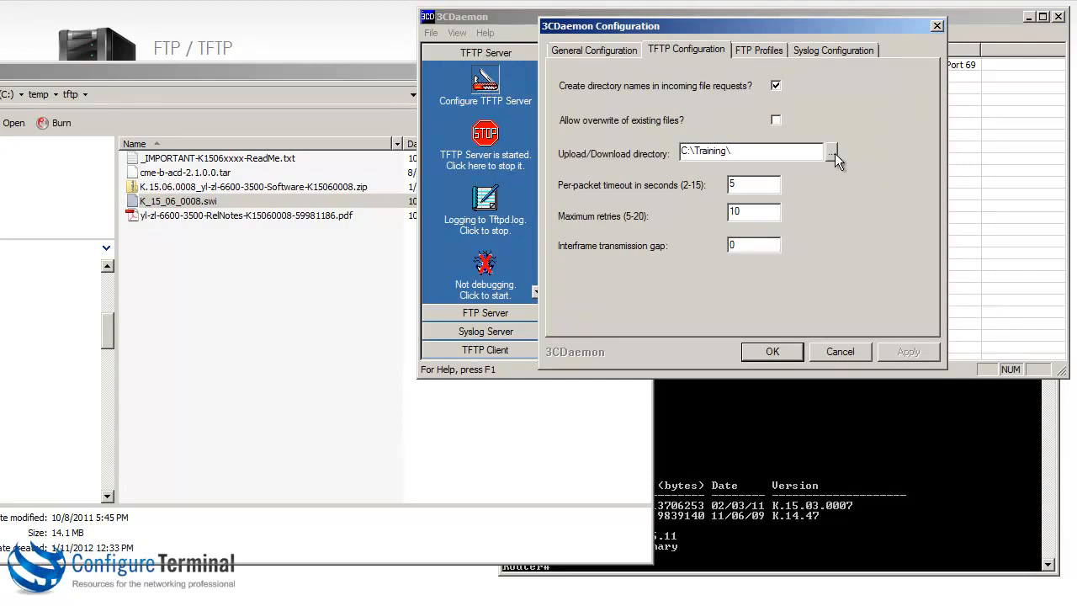
click(832, 151)
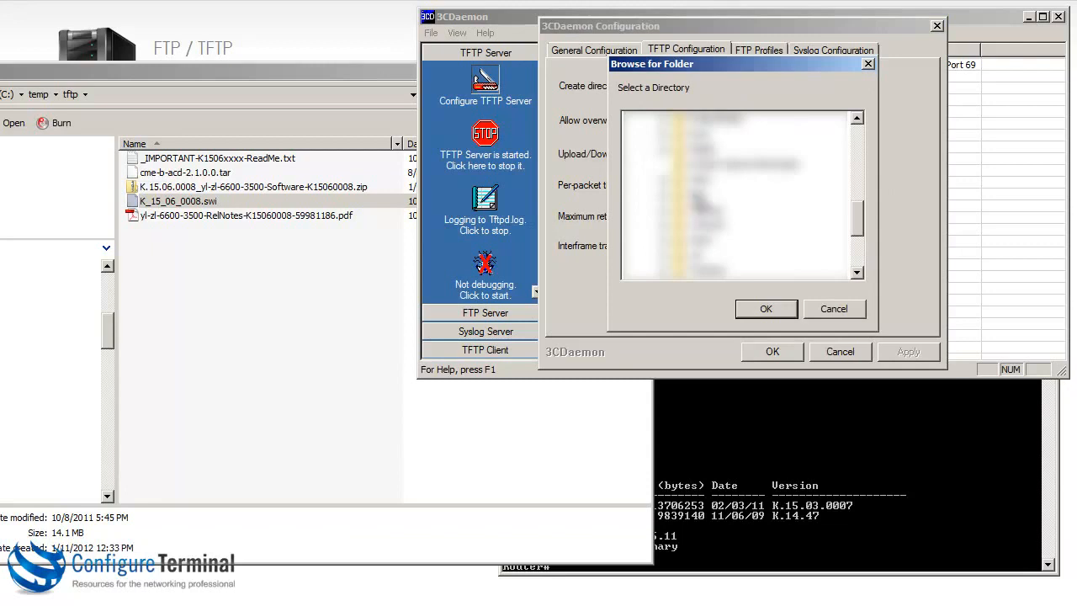
click(713, 209)
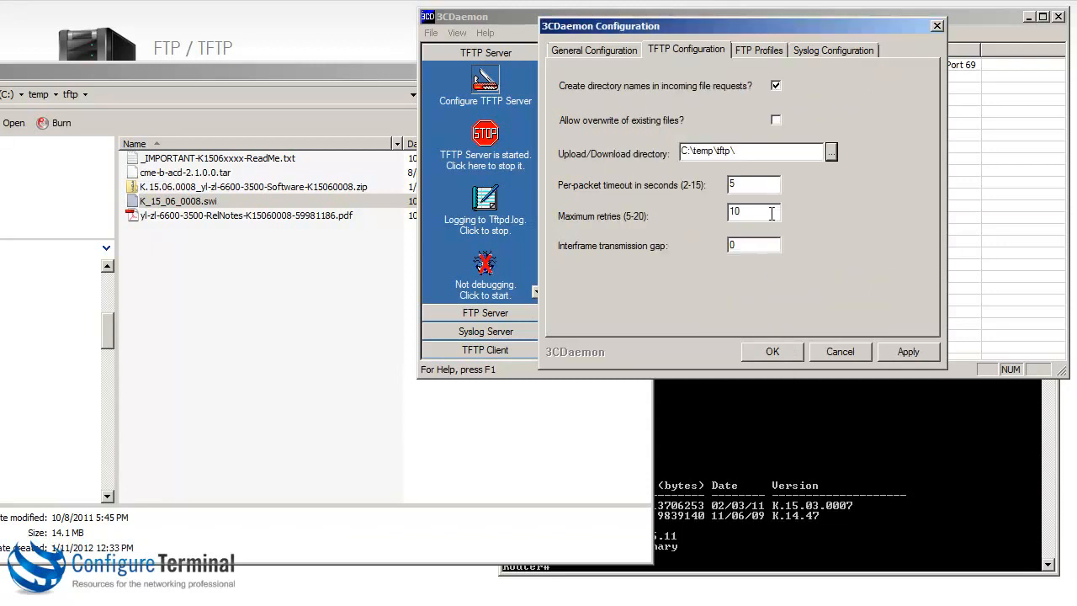
double_click(721, 151)
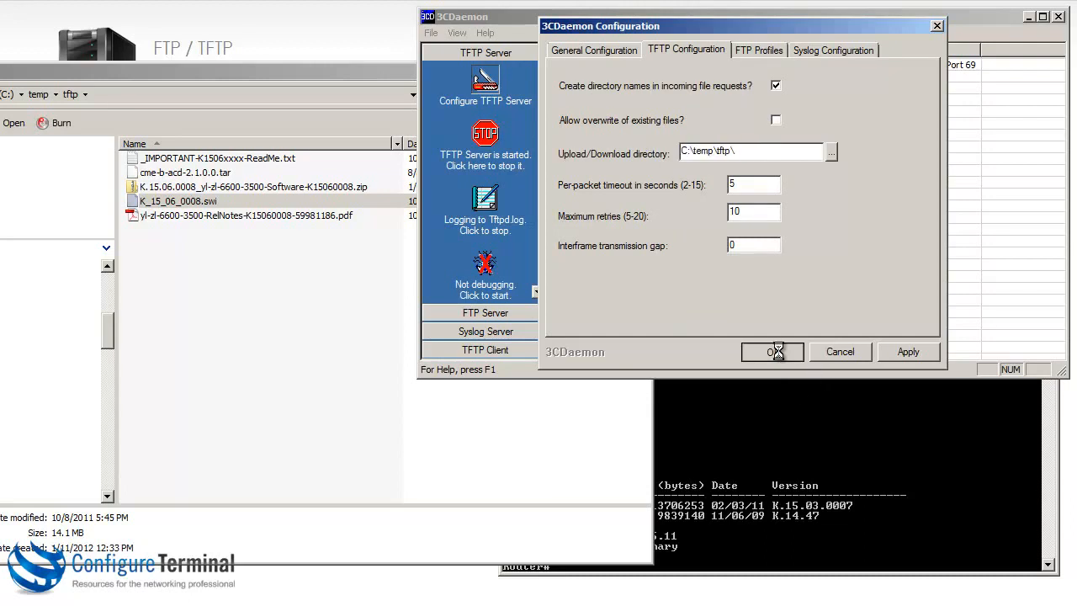
click(771, 351)
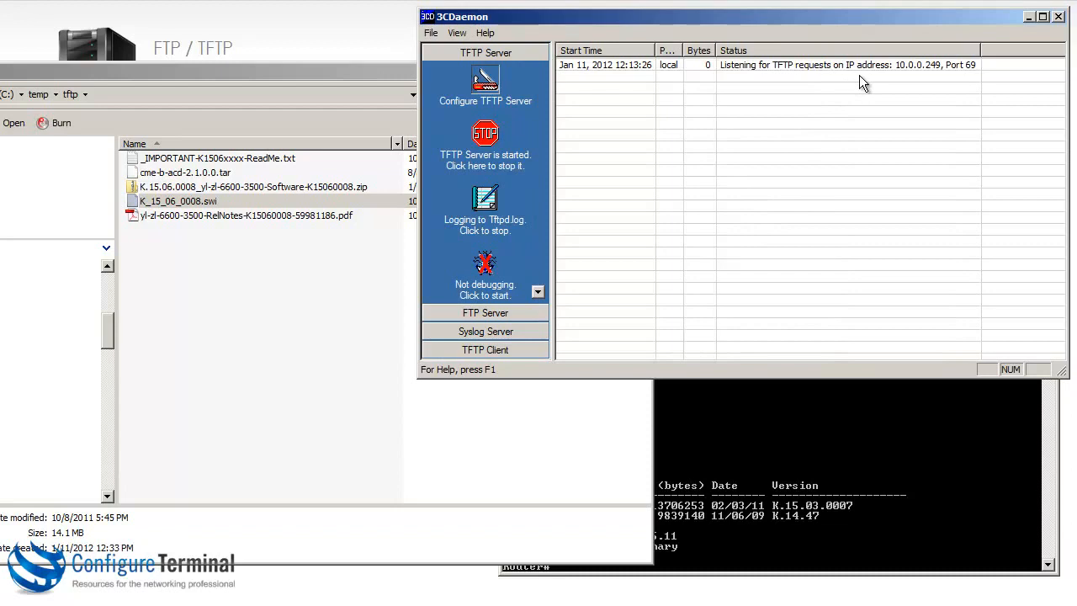
mouse_move(951, 91)
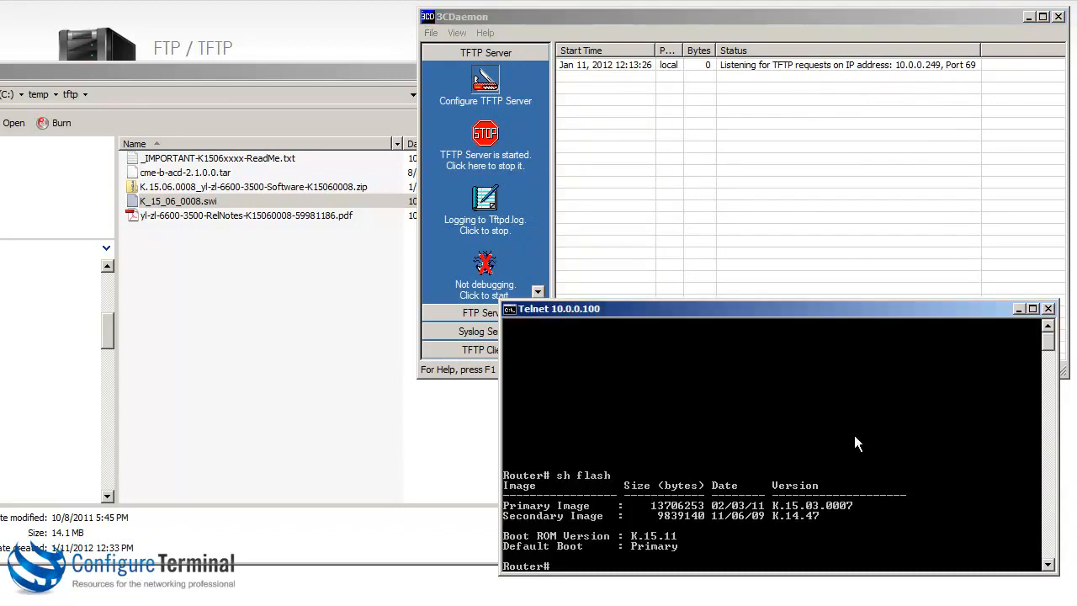
- Run 'copy tftp flash 10.0.0.249 K_15_06_0008.swi secondary' and answer y to overwrite the old image
text(copy)
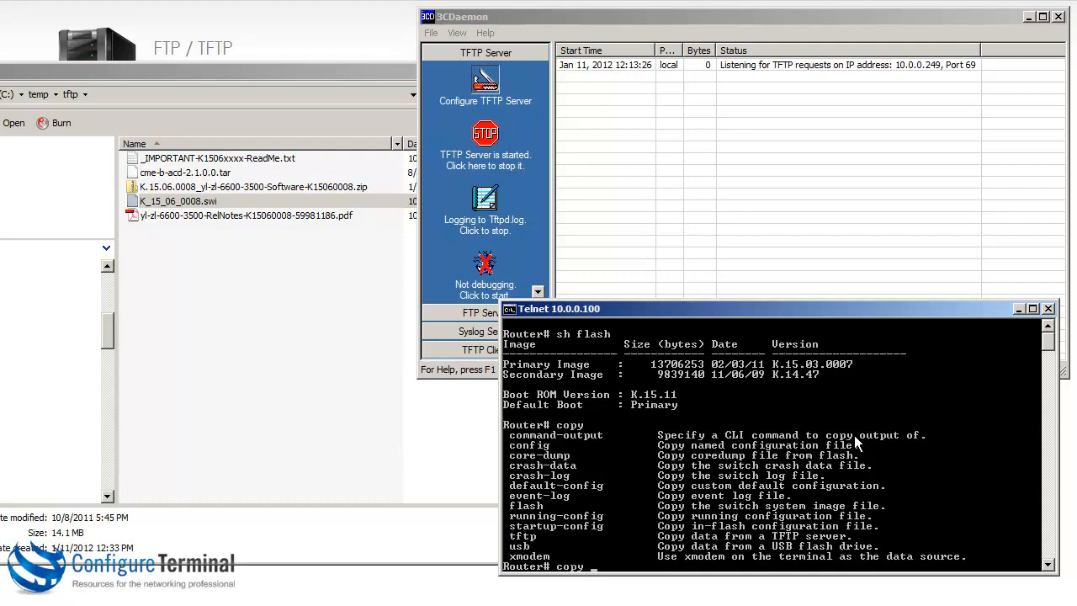
text(tftp)
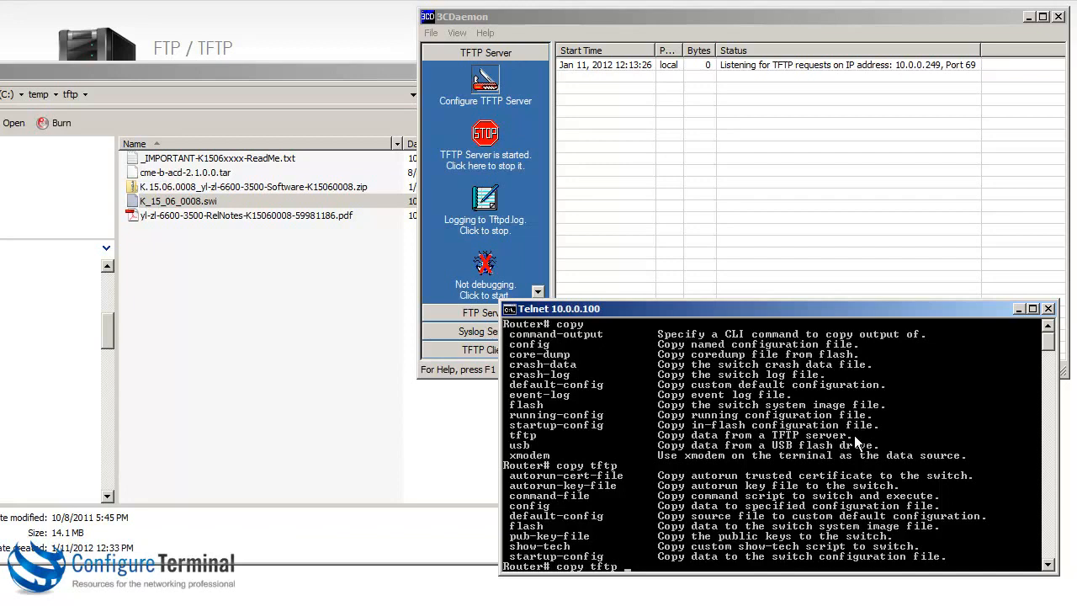
text(flash)
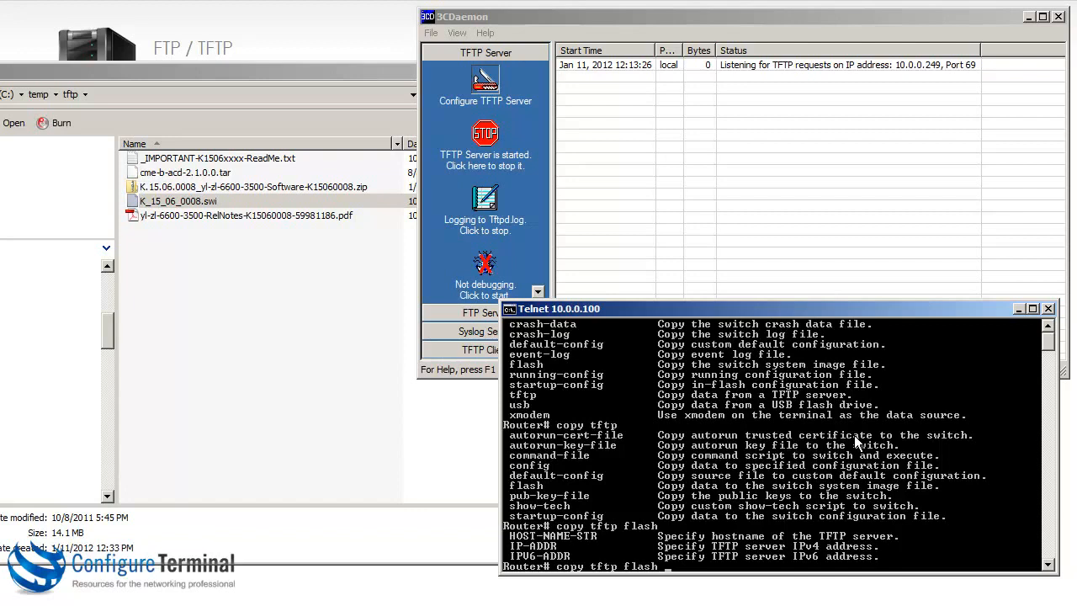
text(10.0.0.249)
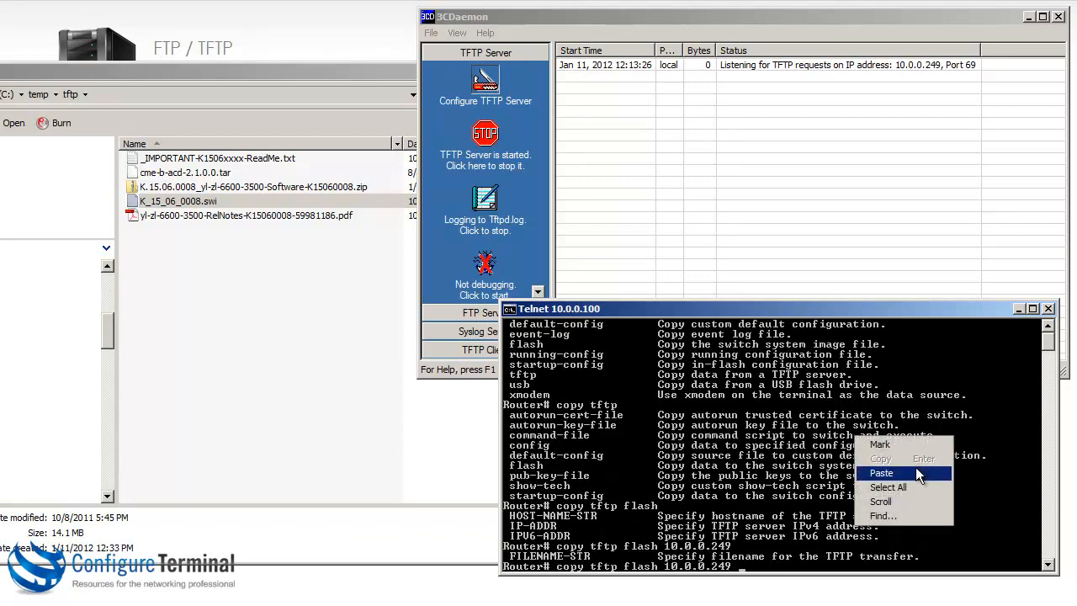
click(882, 471)
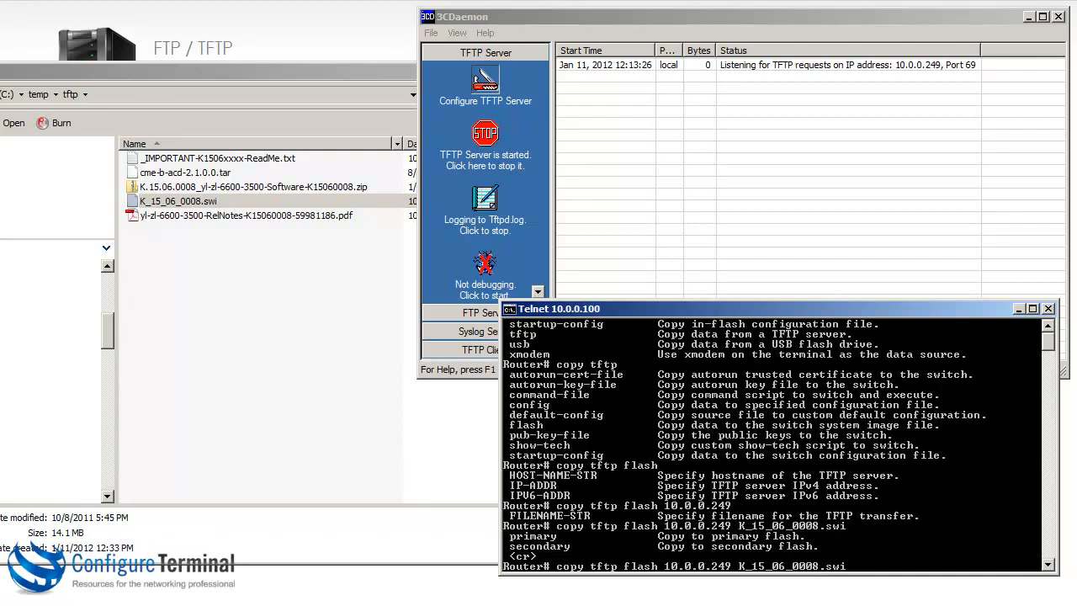
text(secondar)
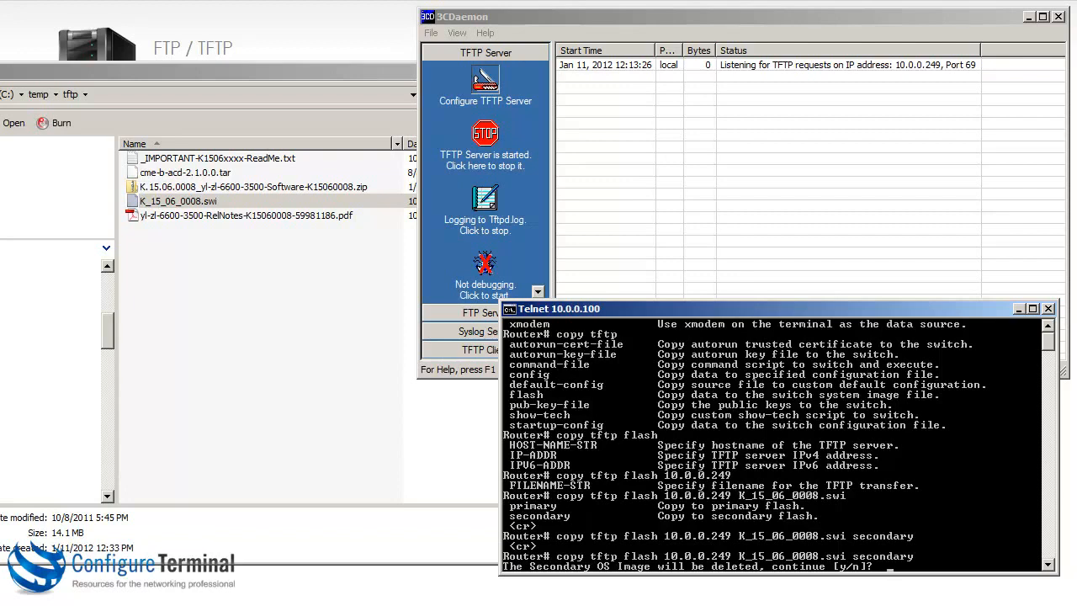
text(y)
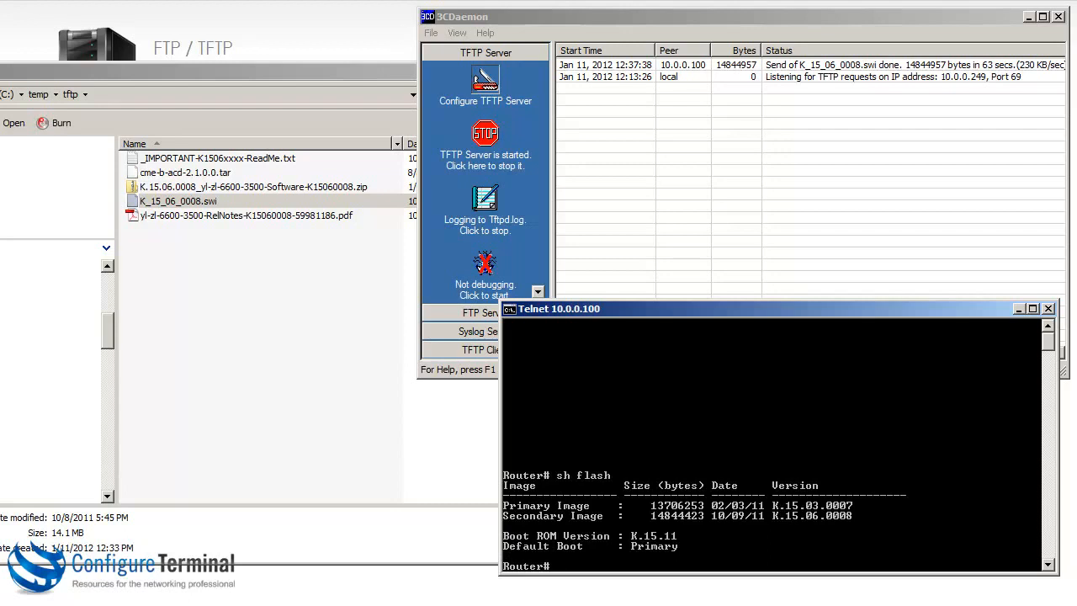
mouse_move(685, 508)
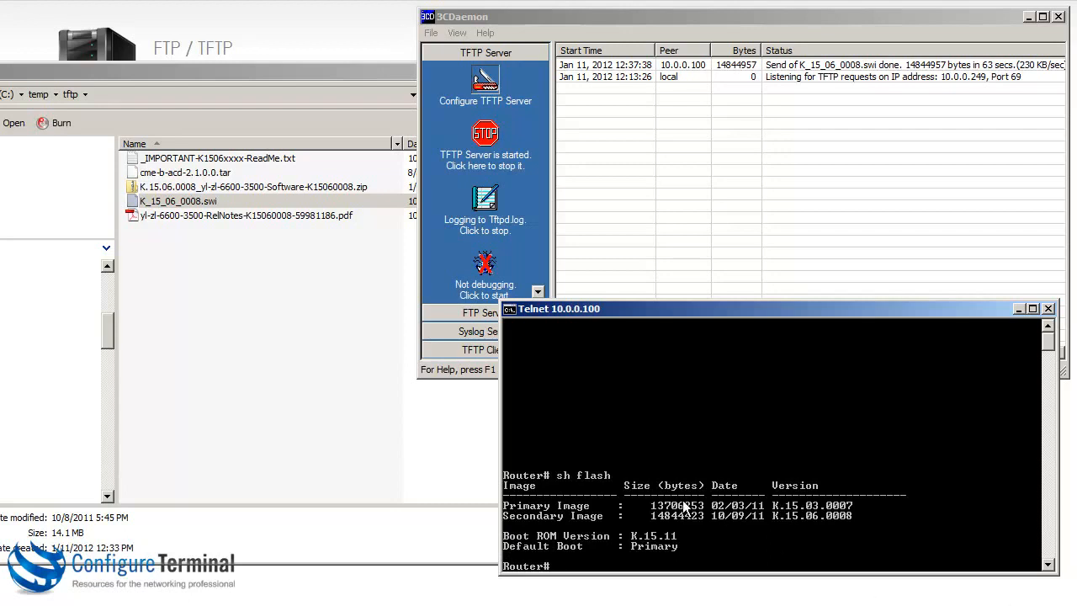
mouse_move(596, 522)
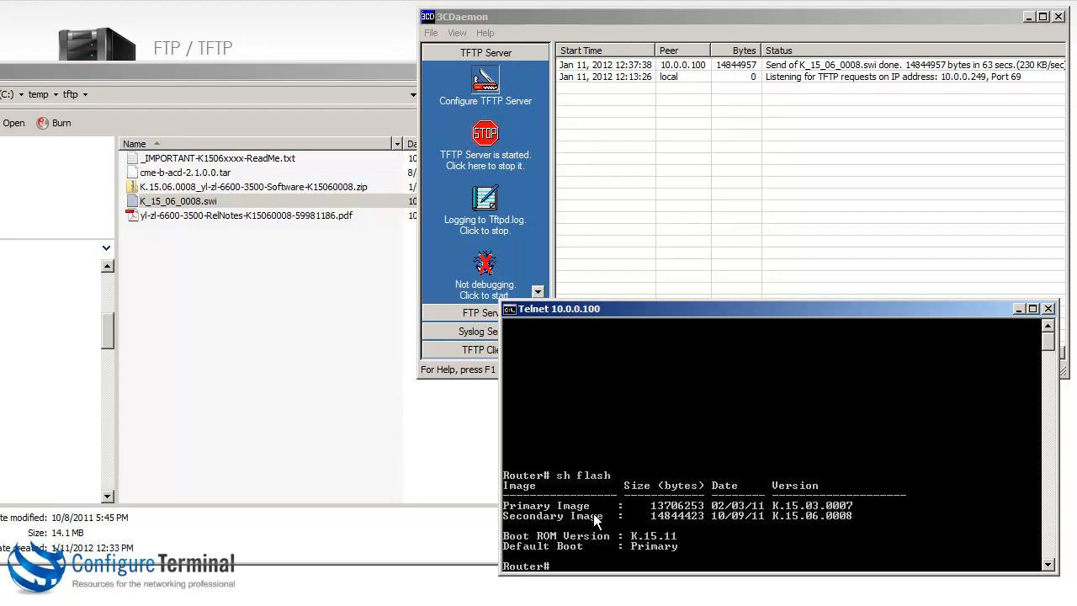
mouse_move(816, 535)
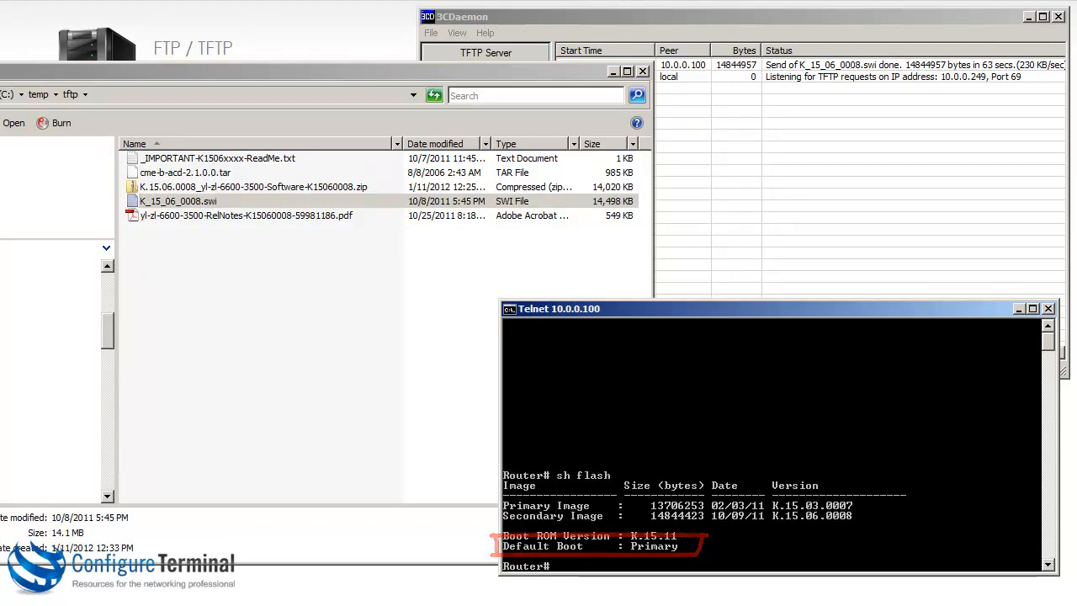
- Run 'boot system flash secondary' to reboot the switch from the new image
text(boot system)
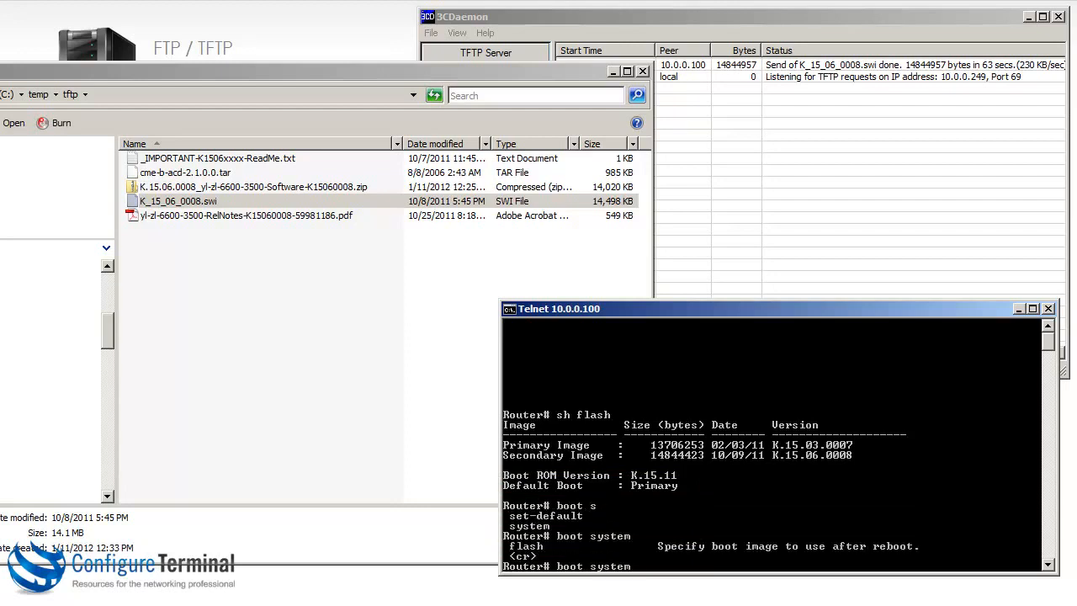
text(flash)
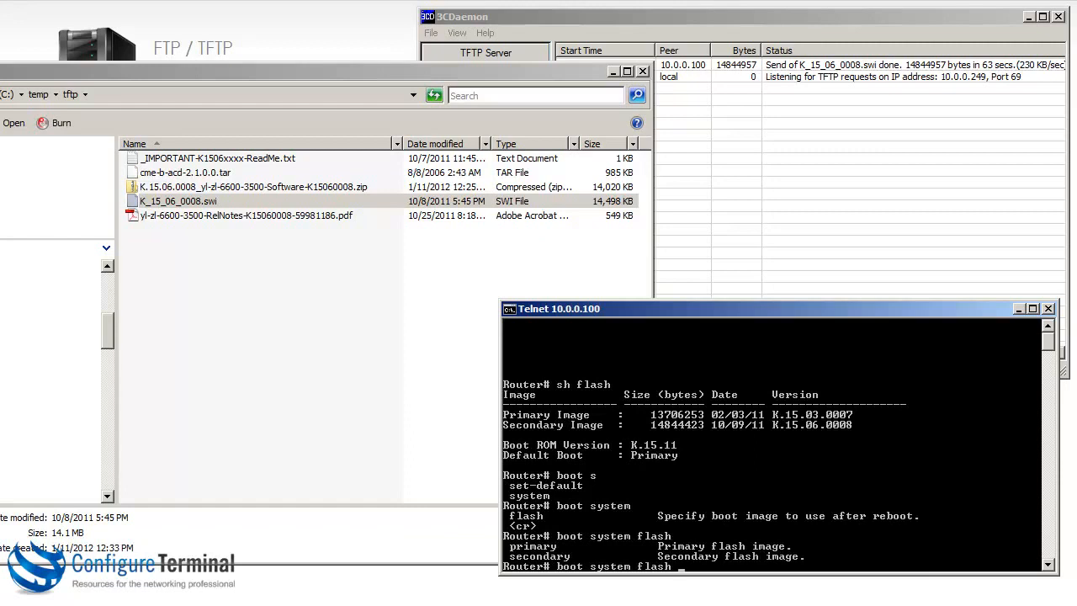
text(secondary)
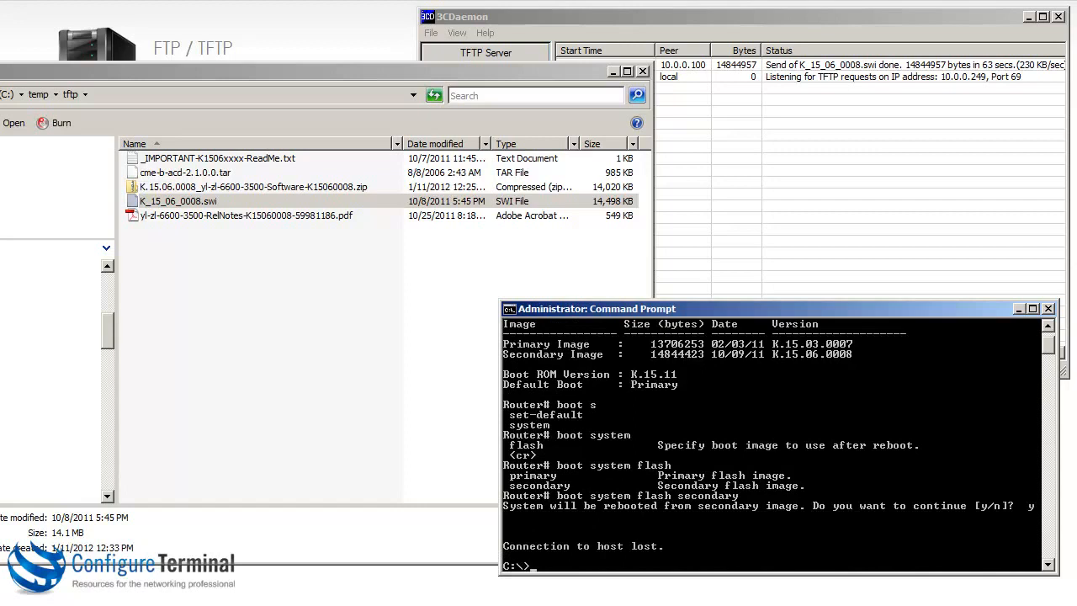
- Ping 10.0.0.1 and 10.0.0.100 until the rebooted switch replies
text(p)
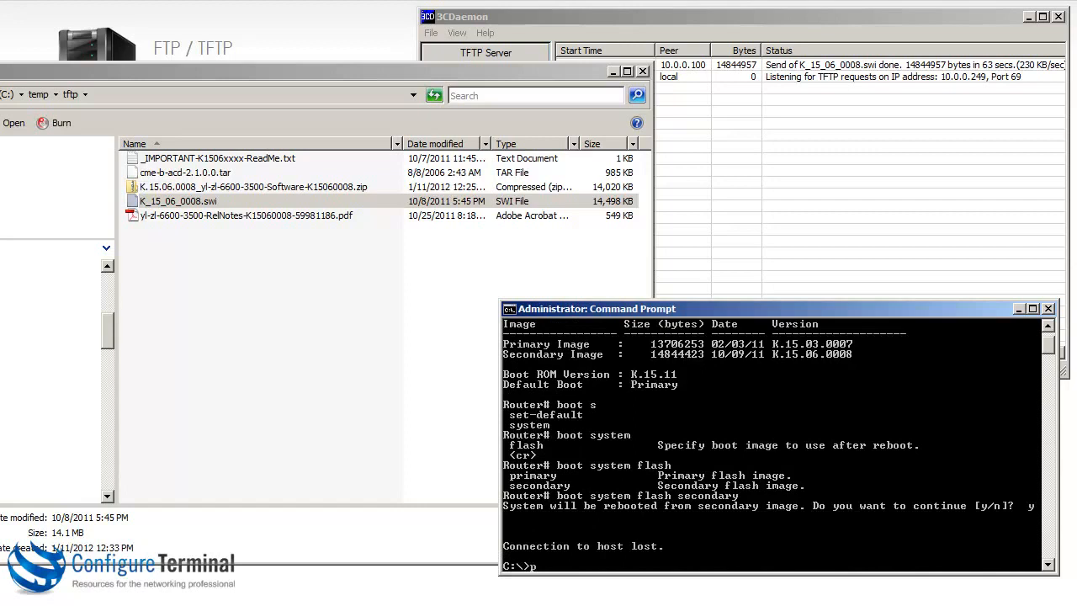
text(ping 10.0.0.1)
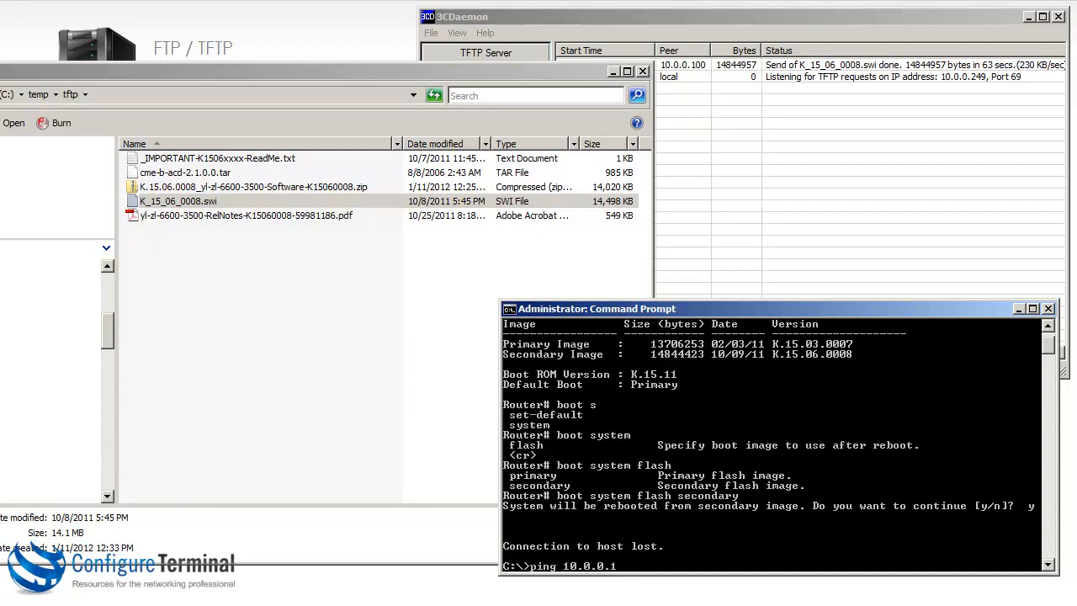
text(ping 10.0.0.100)
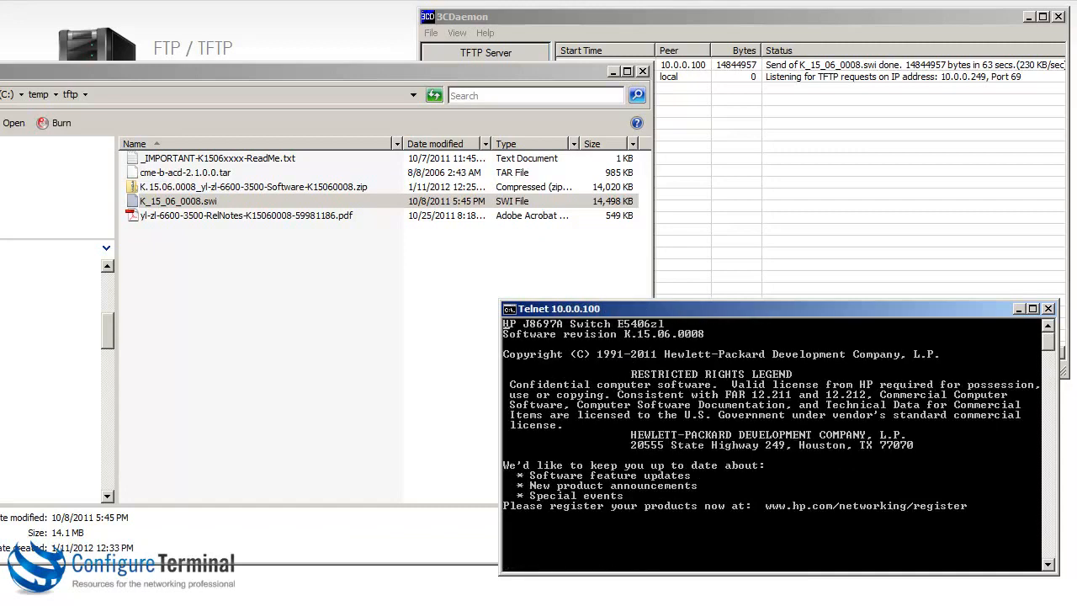
- Pass the login banner and run 'sh flash' to confirm secondary default boot with Boot ROM K.15.19
key(enter)
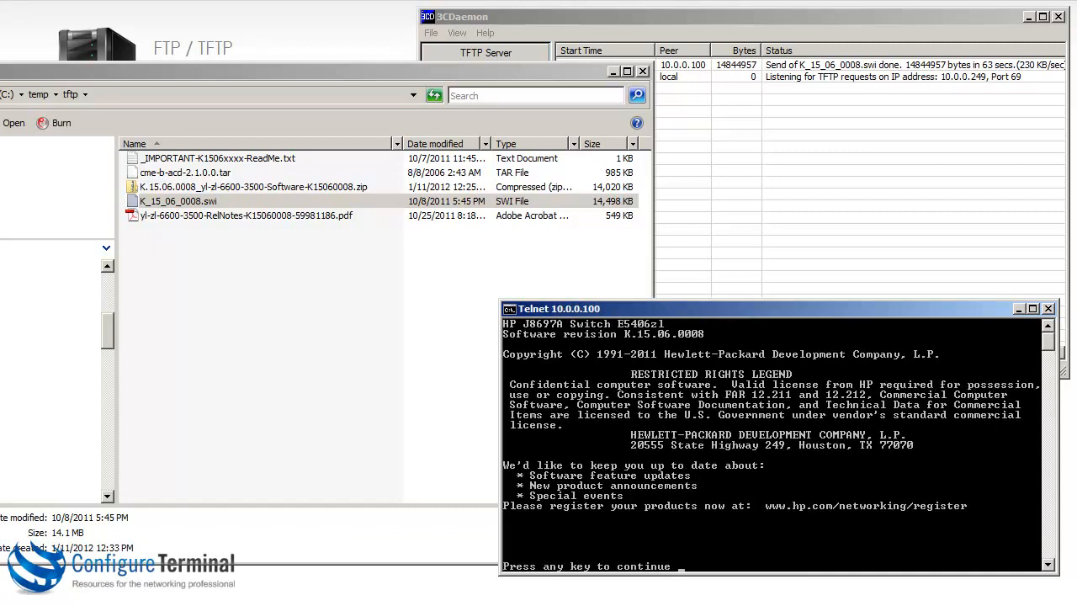
key(enter)
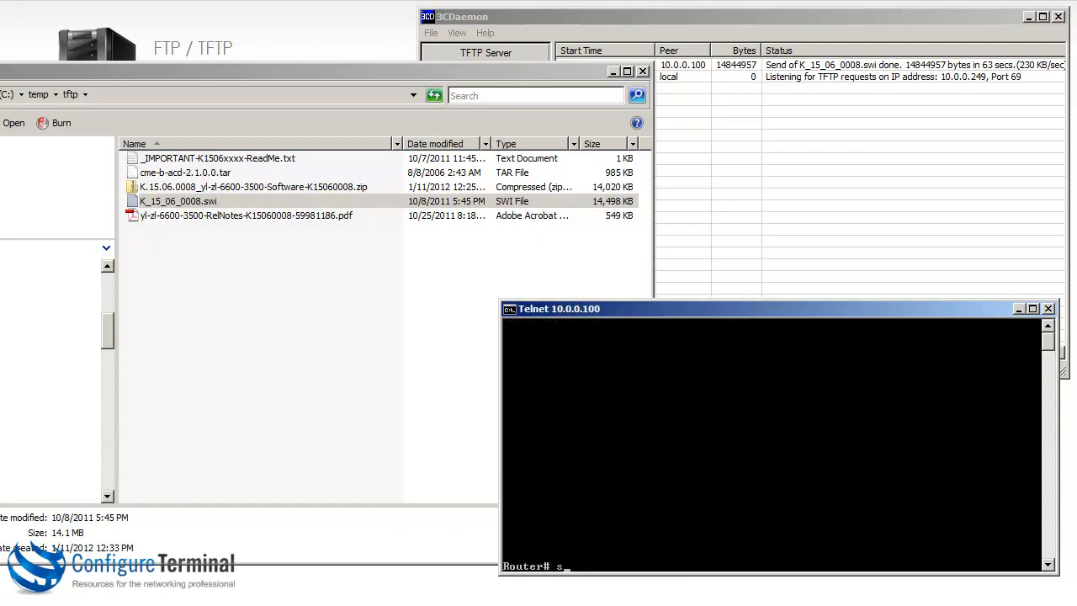
text(sh flash)
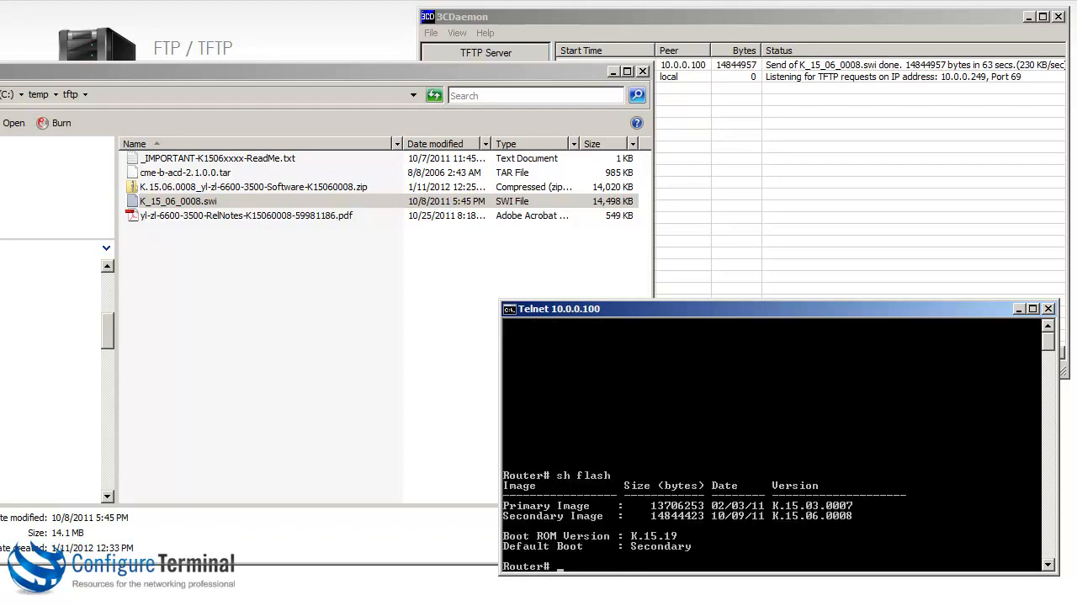